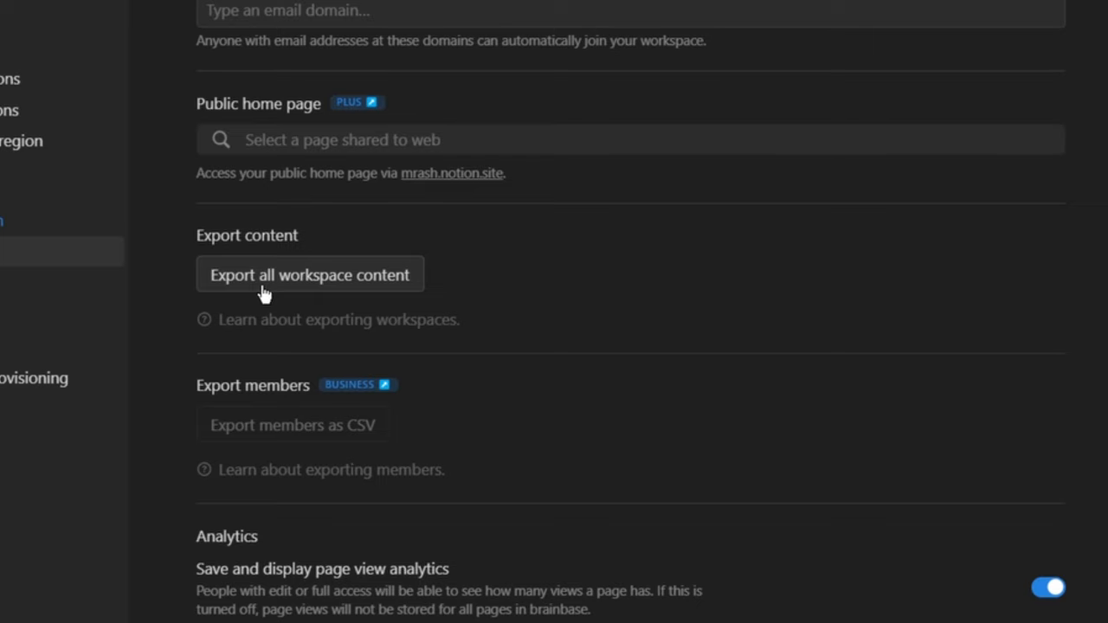
Step: Export the whole Notion workspace as HTML, with no files or images and folders for subpages
click(308, 273)
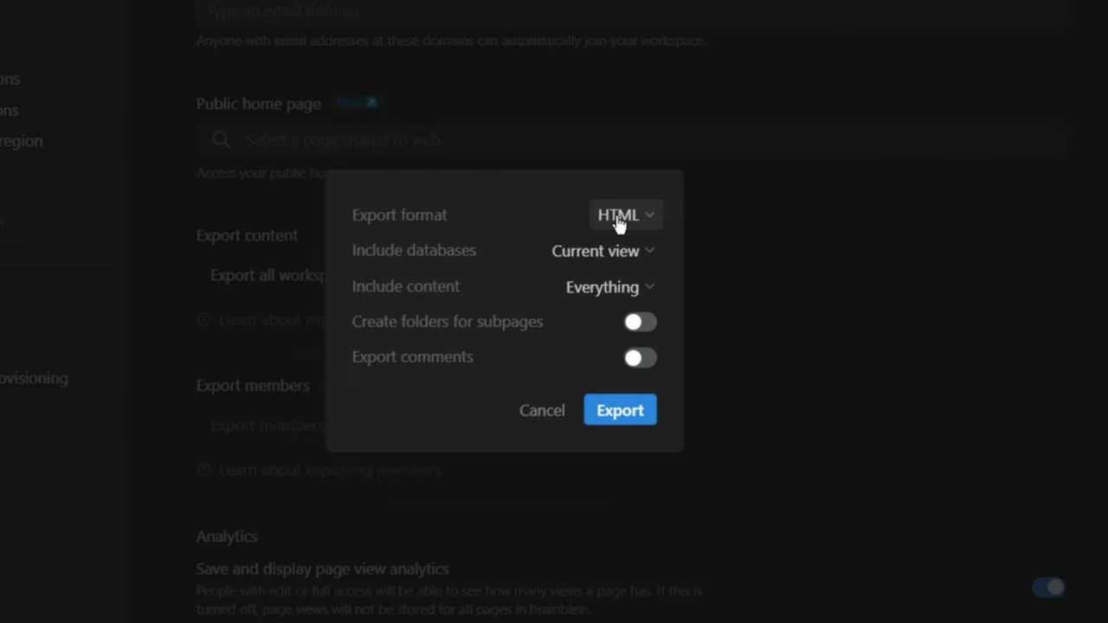
click(609, 287)
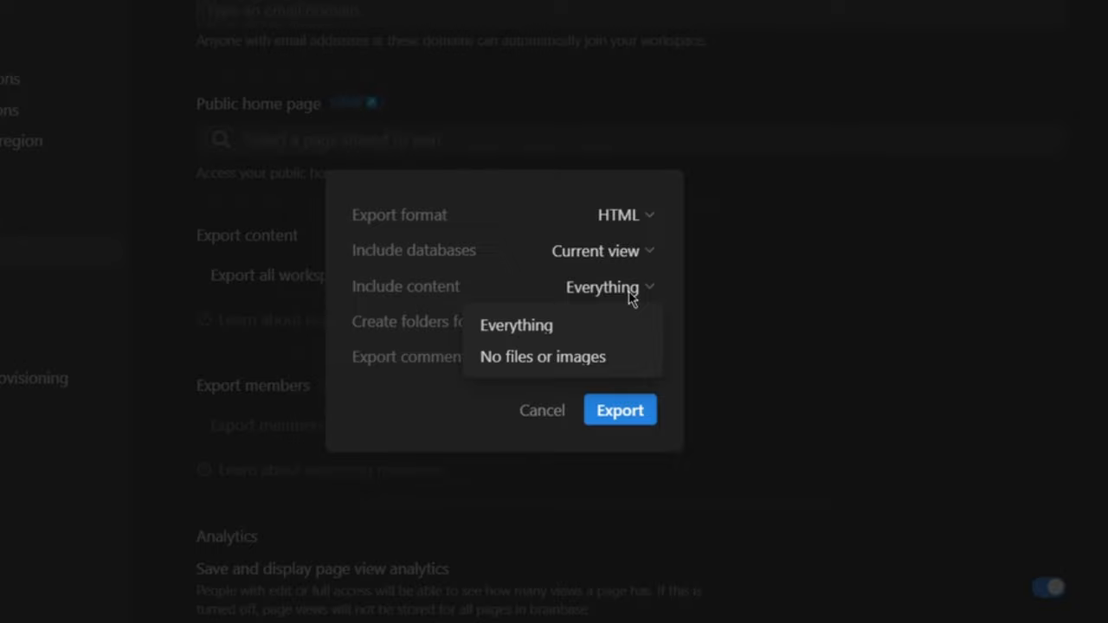
mouse_move(673, 291)
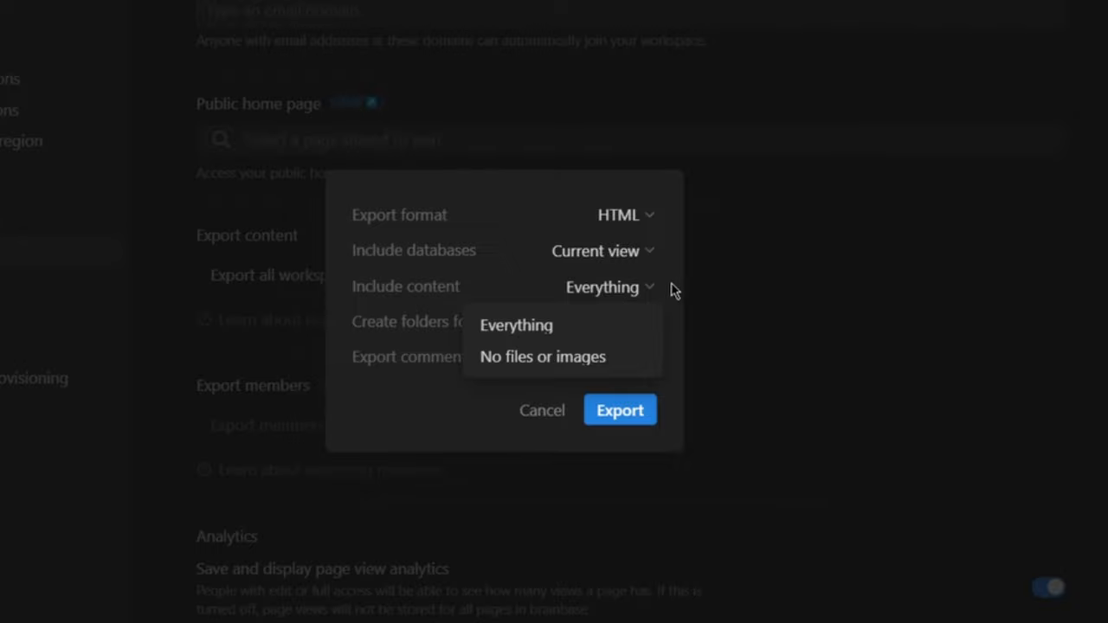
mouse_move(635, 292)
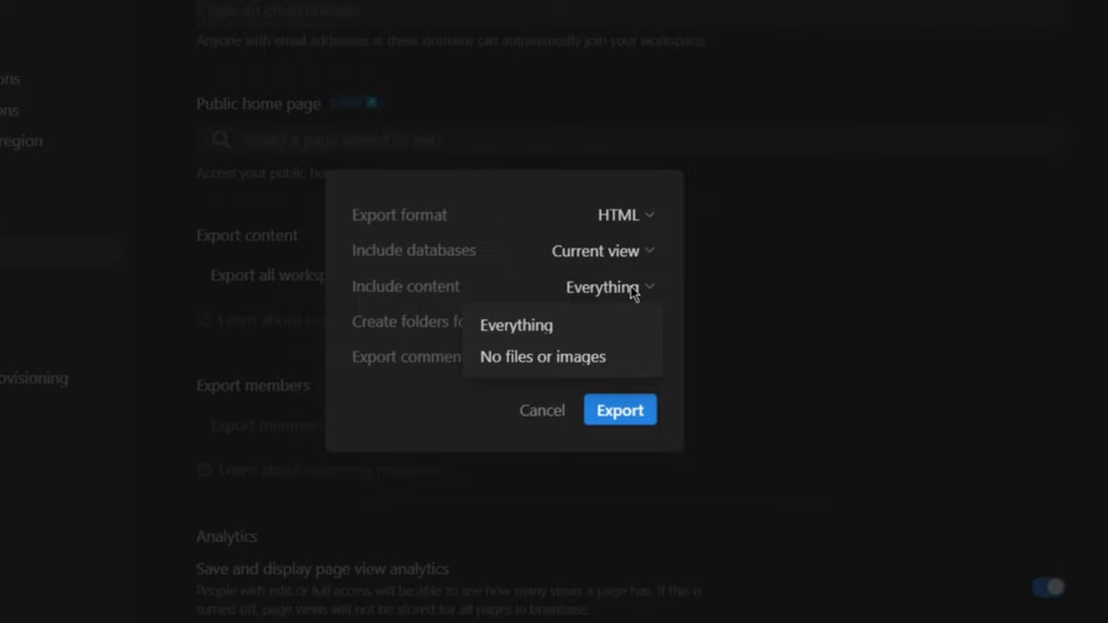
mouse_move(534, 362)
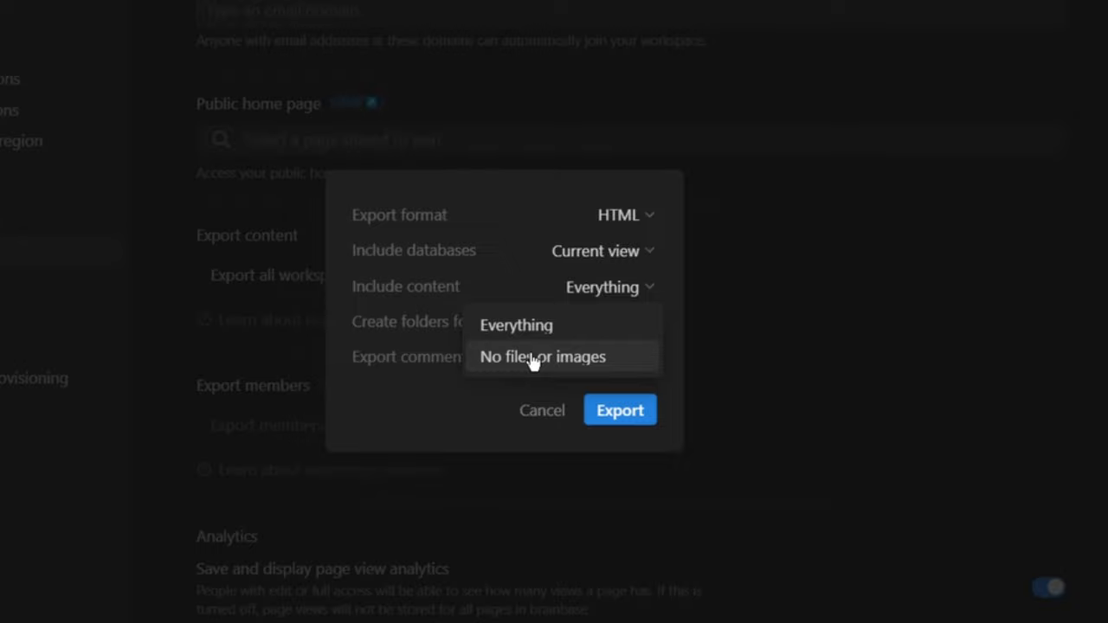
mouse_move(519, 367)
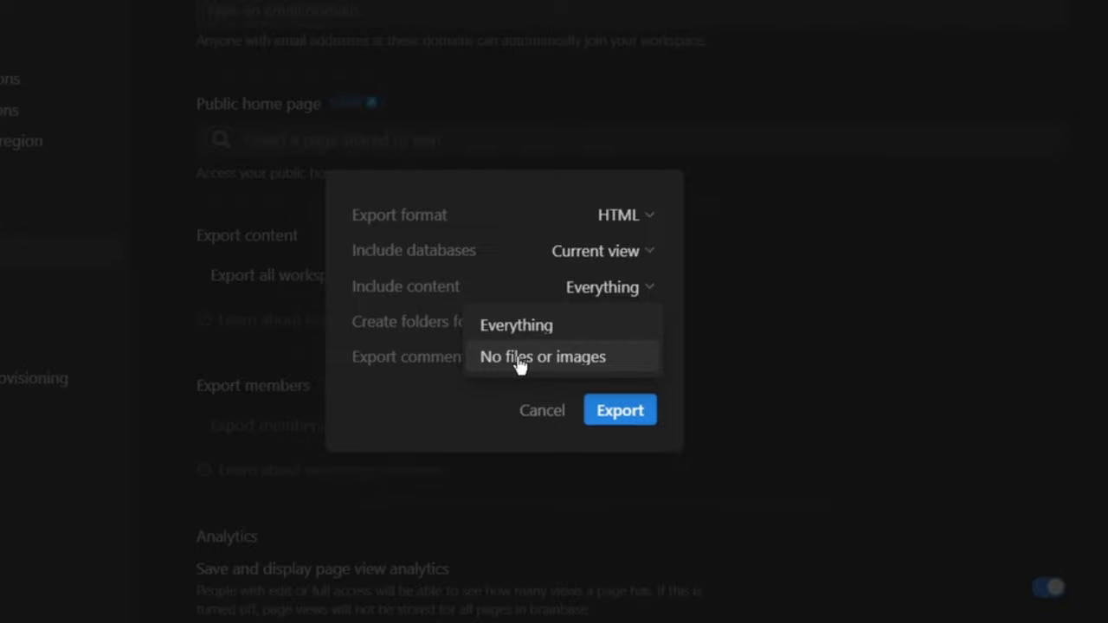
mouse_move(582, 363)
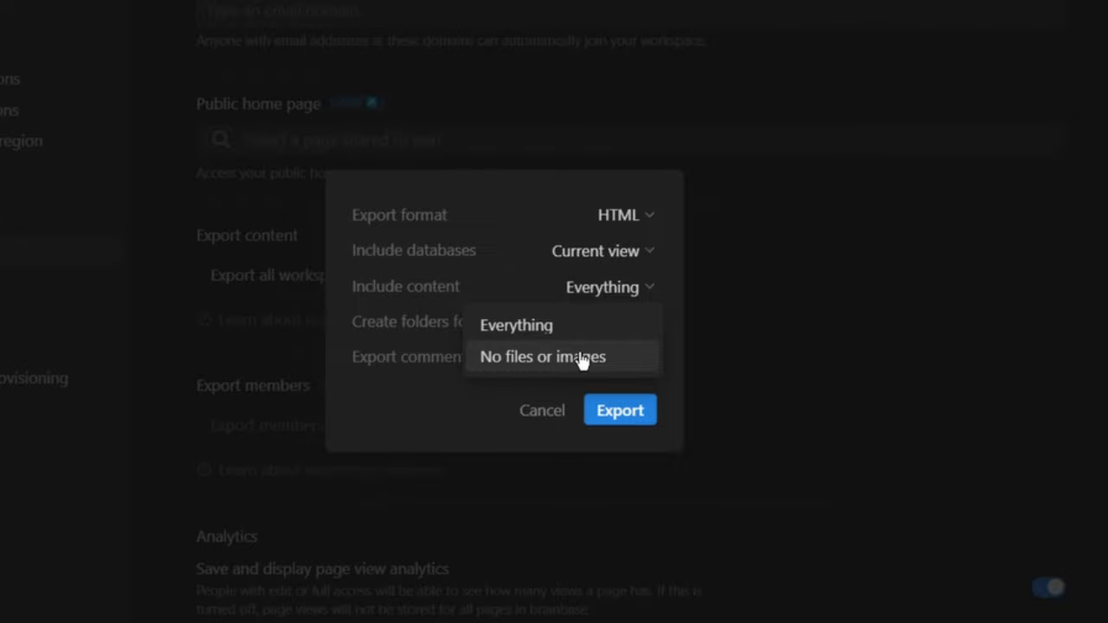
click(544, 357)
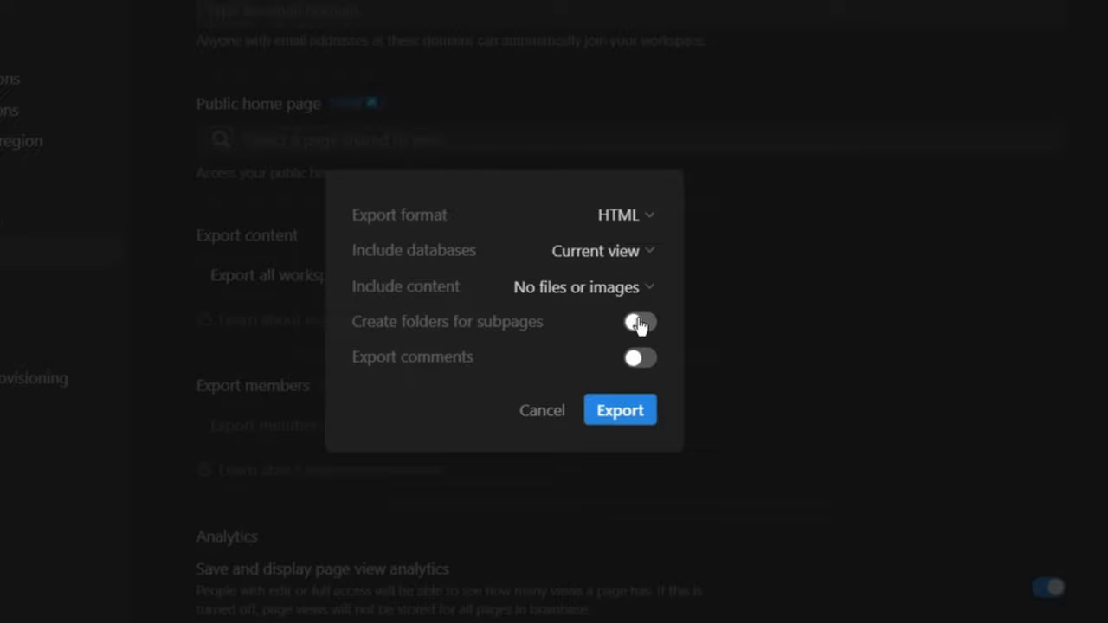
click(641, 322)
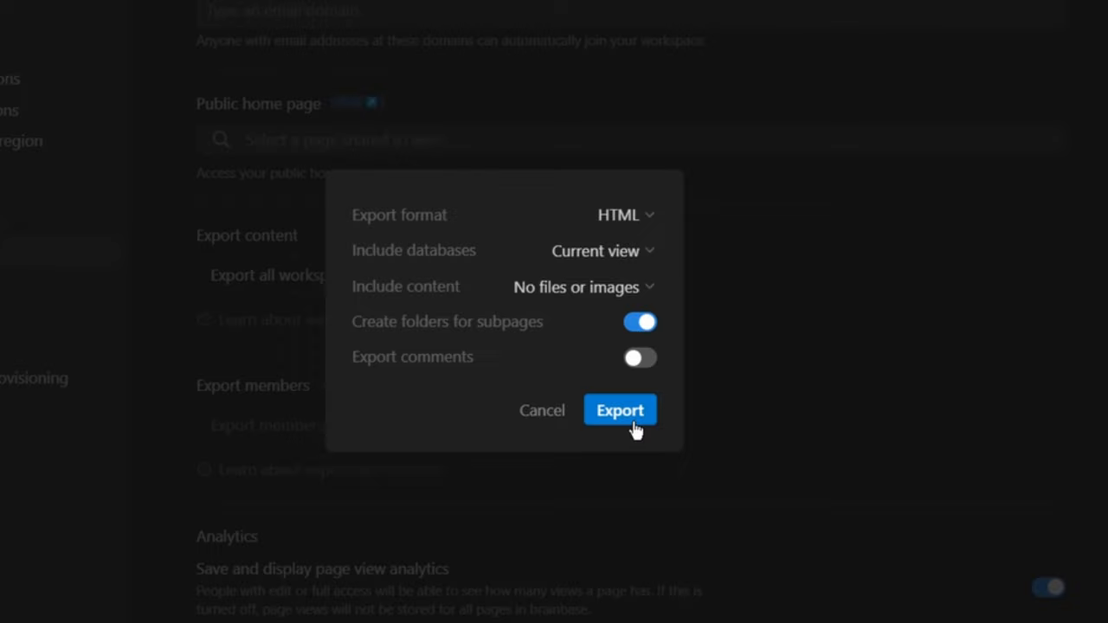
click(620, 408)
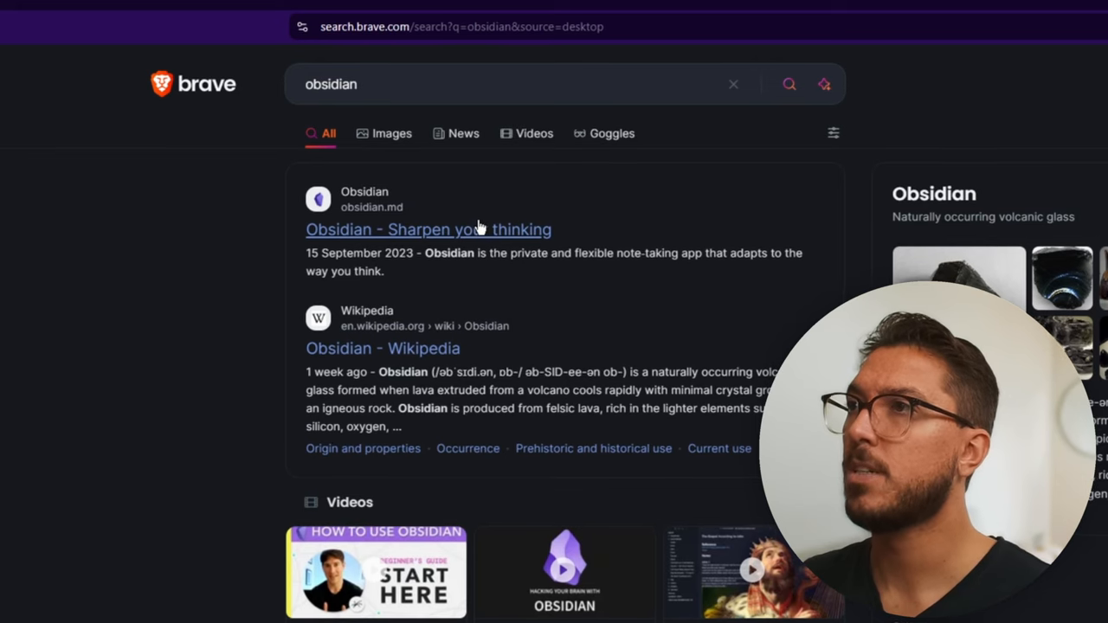
Step: Go to the official Obsidian site (obsidian.md) from the search results
click(428, 228)
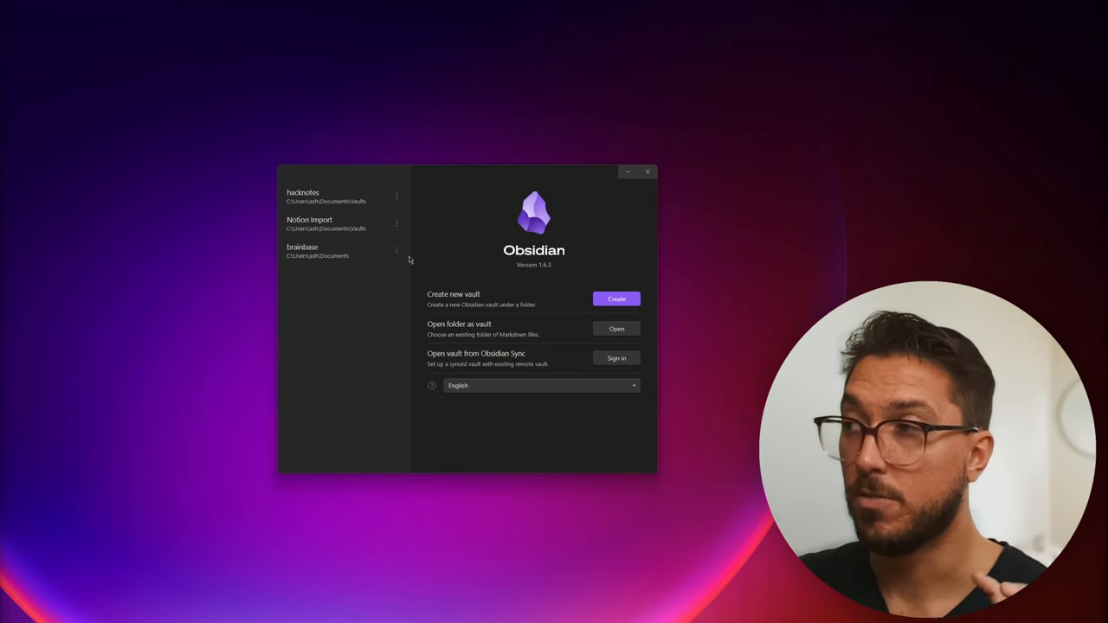
Step: Create a new local vault named 'Notion Import 2' stored in the Documents\Vaults folder
click(617, 298)
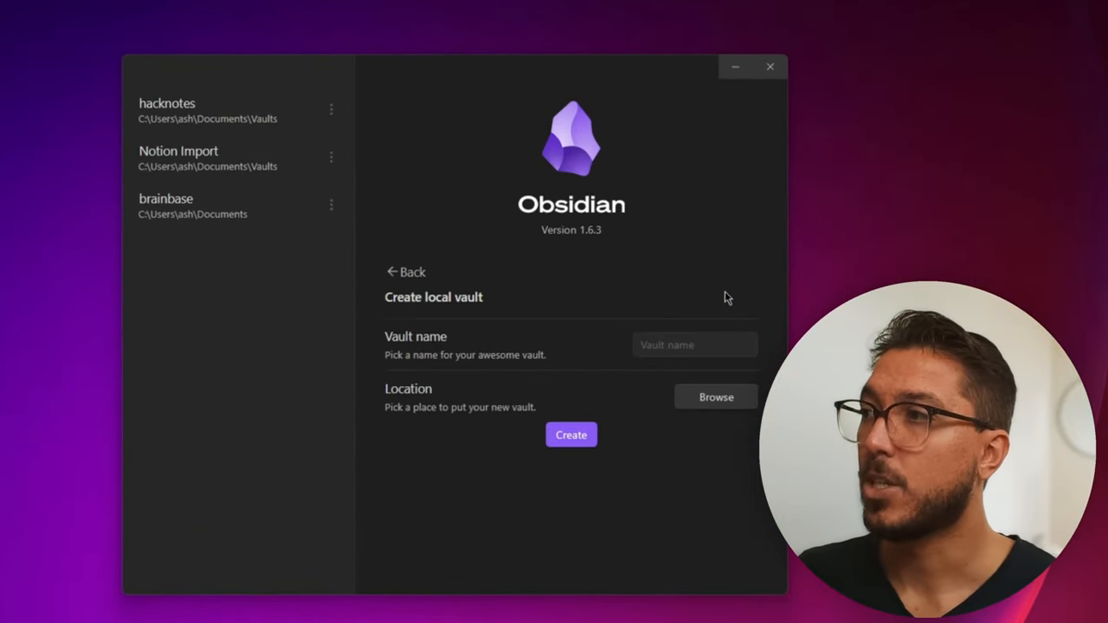
text(Notion Import 2)
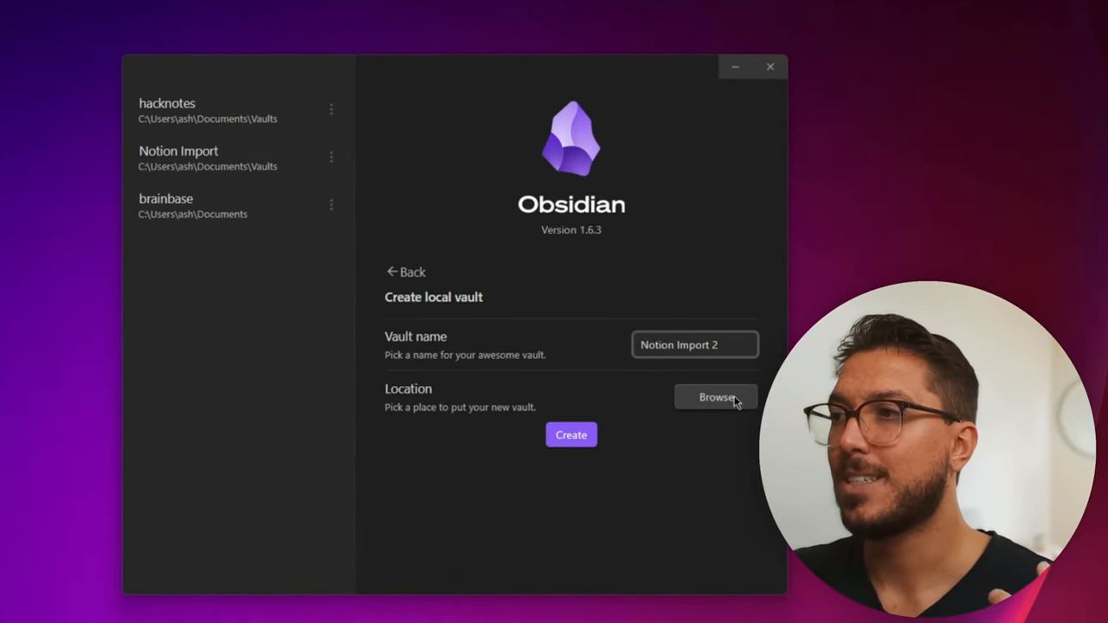
click(717, 396)
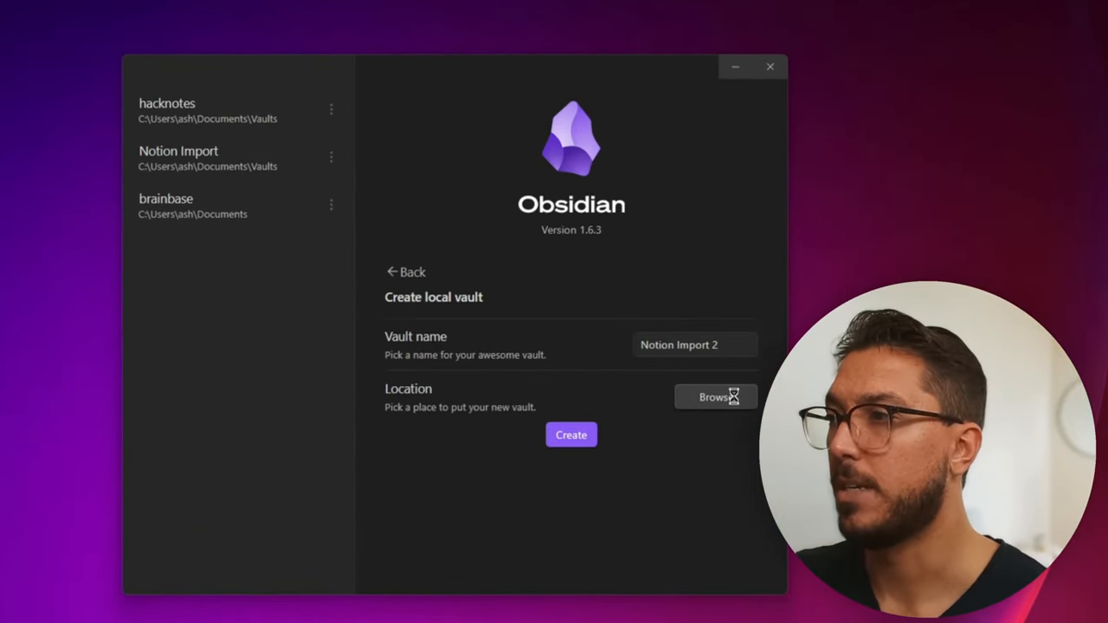
click(717, 397)
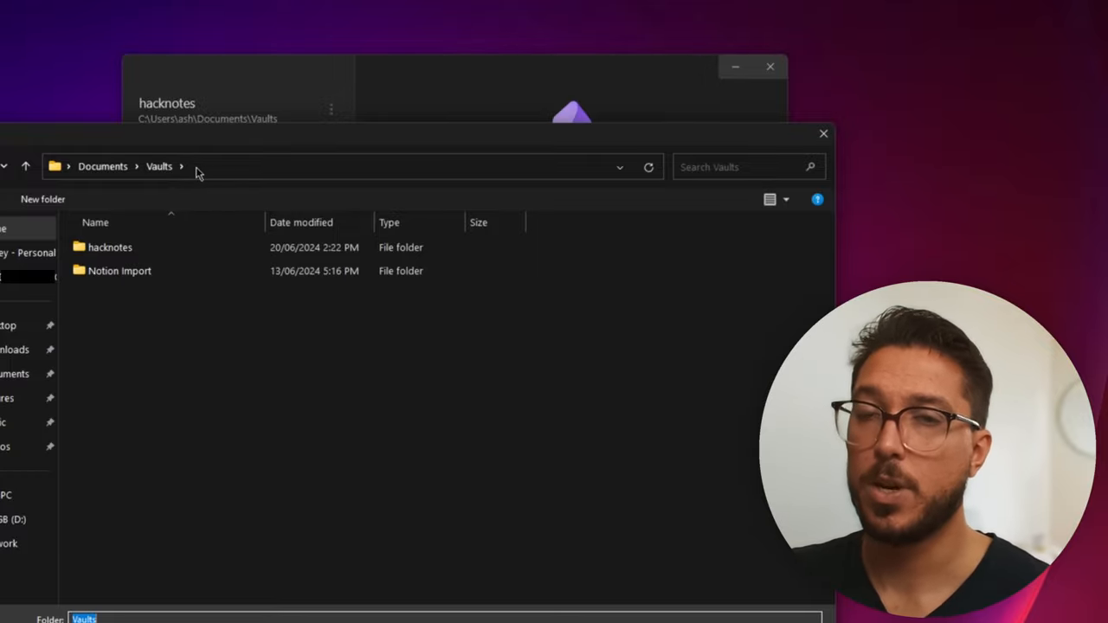
mouse_move(154, 381)
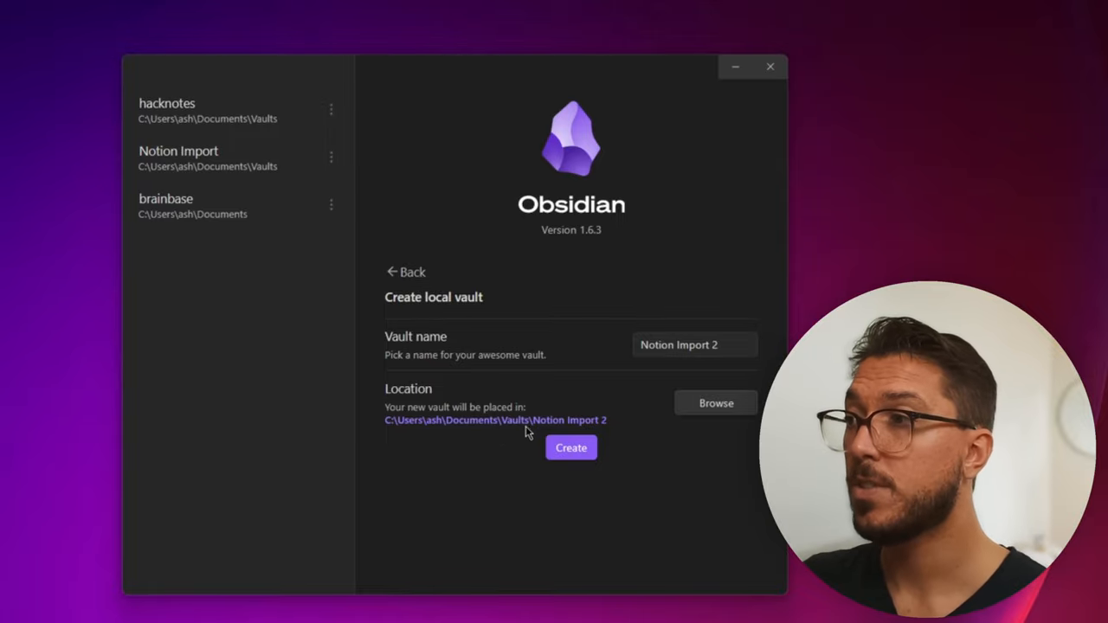
click(571, 447)
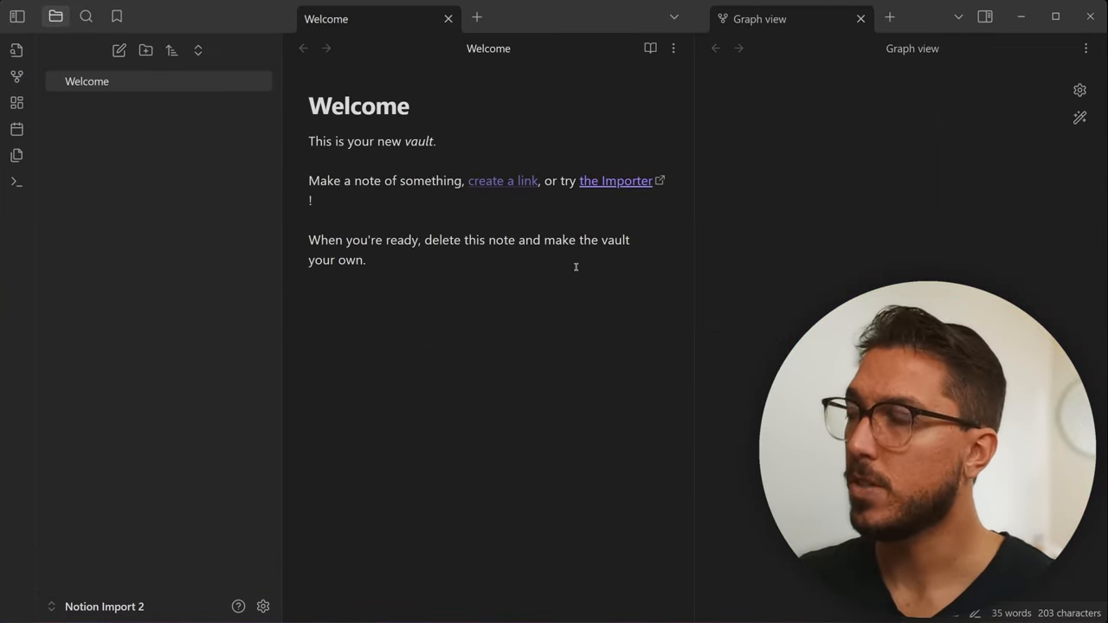
Step: Confirm the Notion Import 2 folder exists among the vaults in File Explorer
click(859, 17)
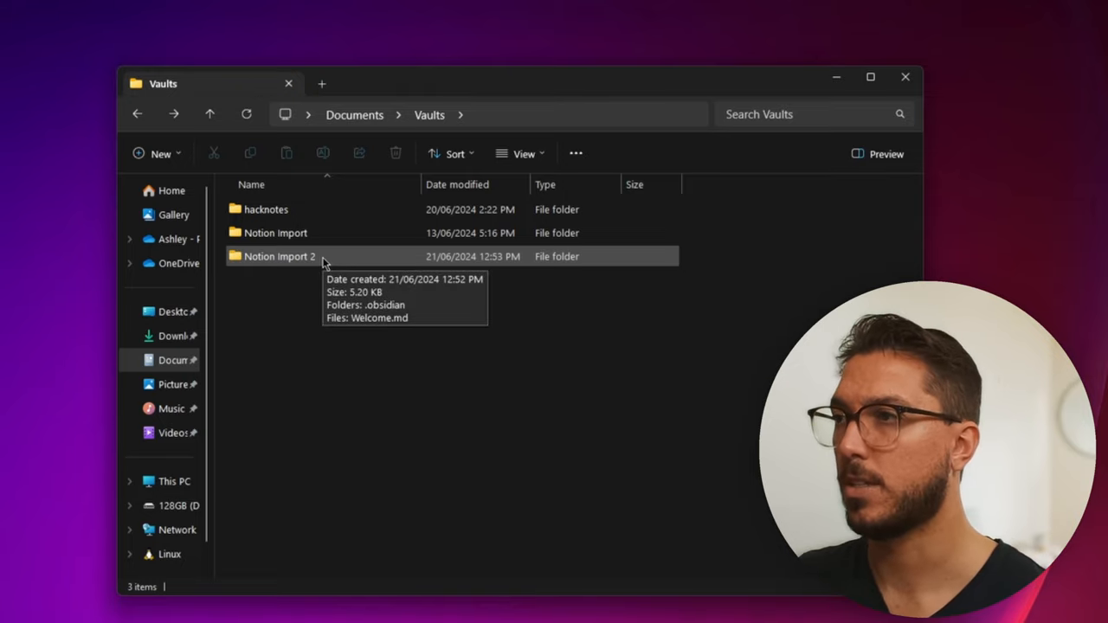
double_click(278, 256)
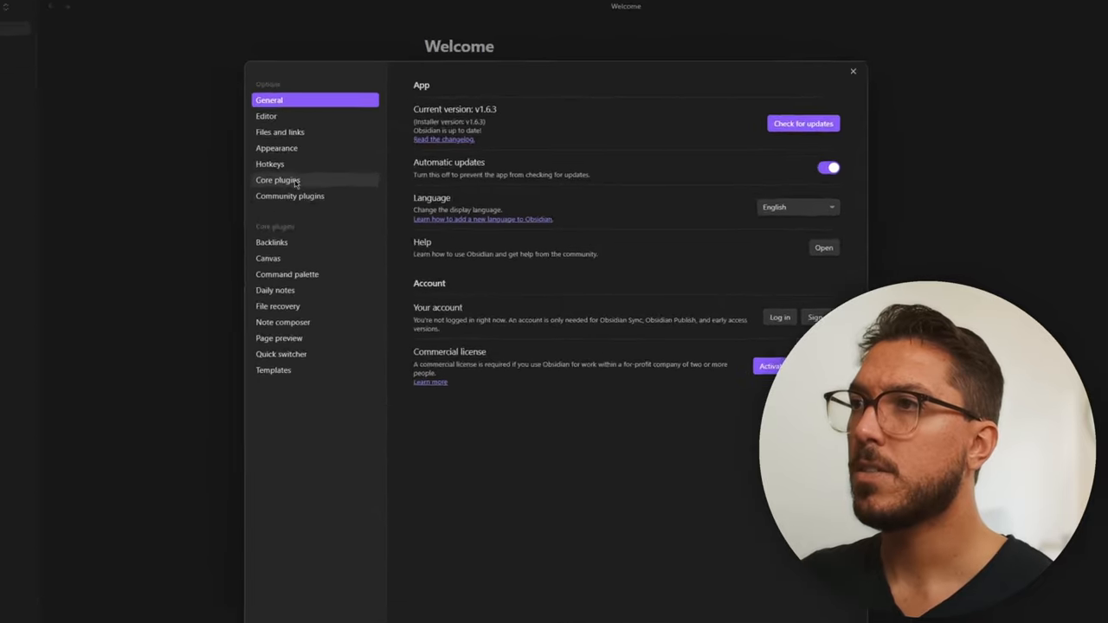
Step: Turn on community plugins for this vault, ending restricted mode
click(291, 196)
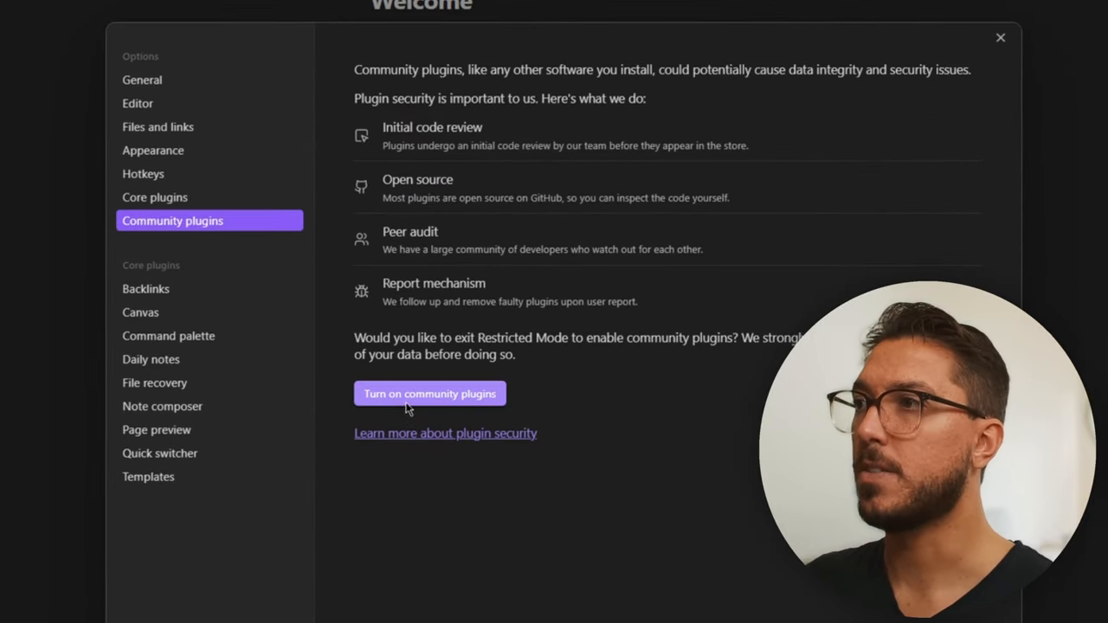
click(430, 392)
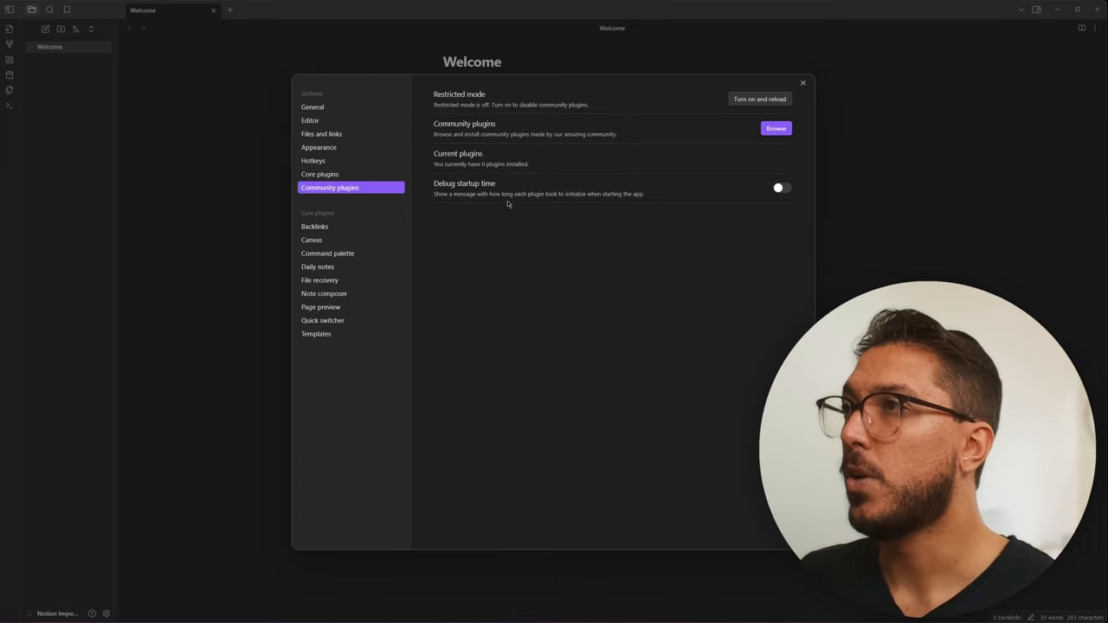
Step: Find the Importer plugin in the community catalogue by searching 'import', then install and enable it
click(775, 128)
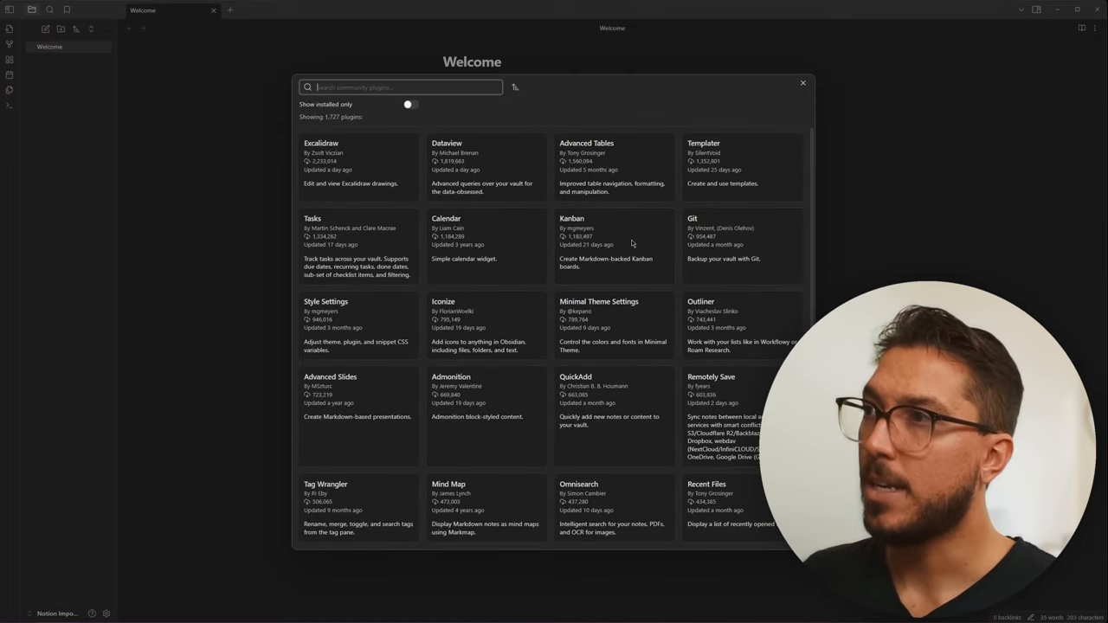
text(import)
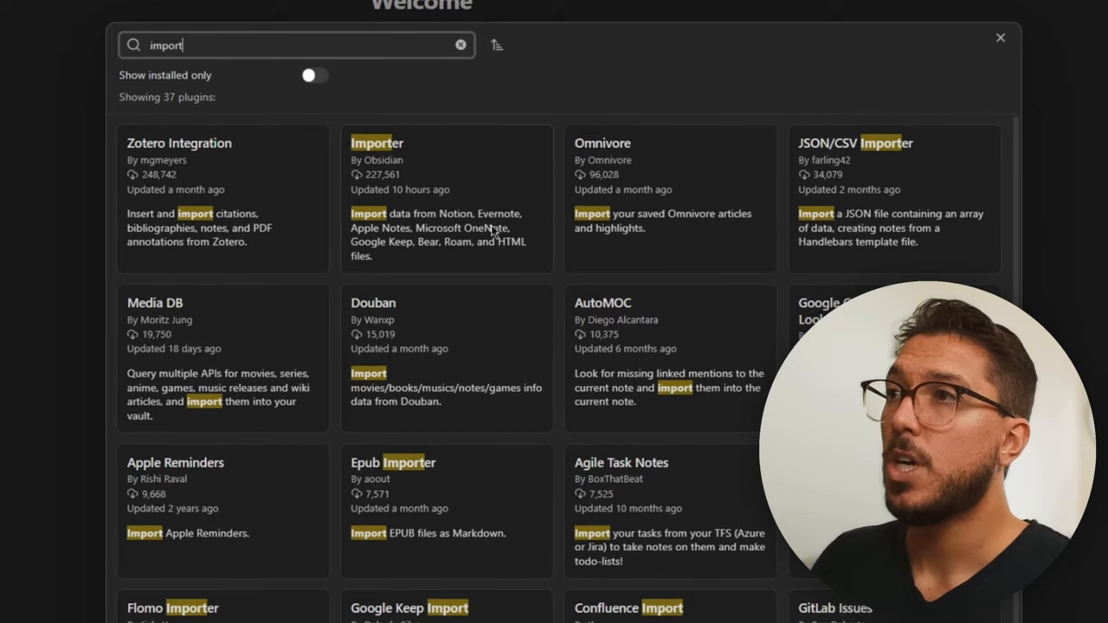
mouse_move(524, 187)
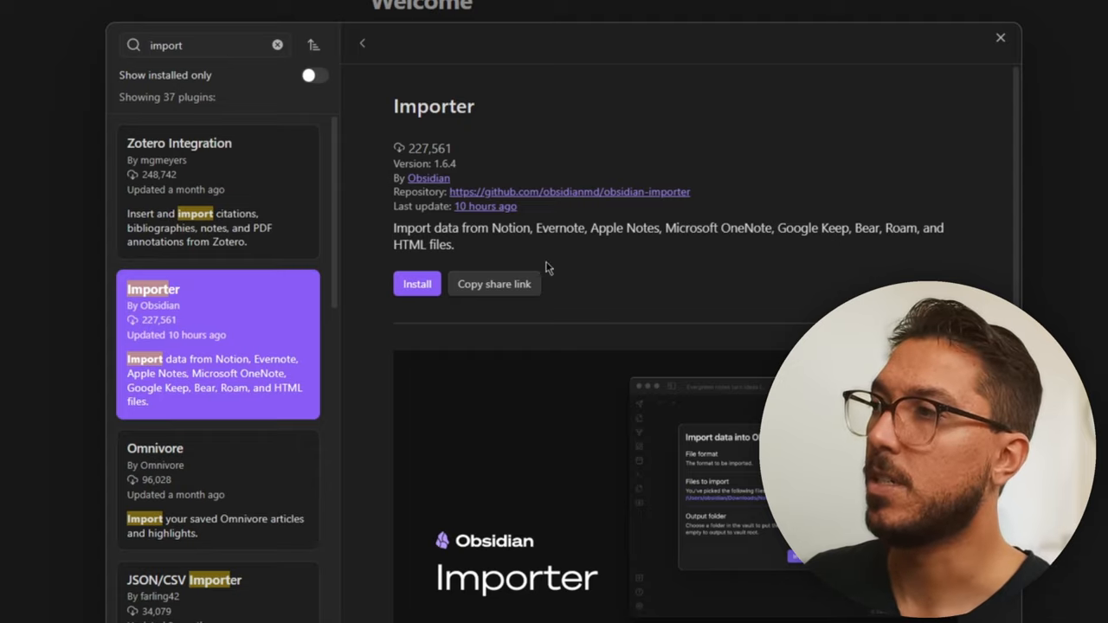
click(416, 284)
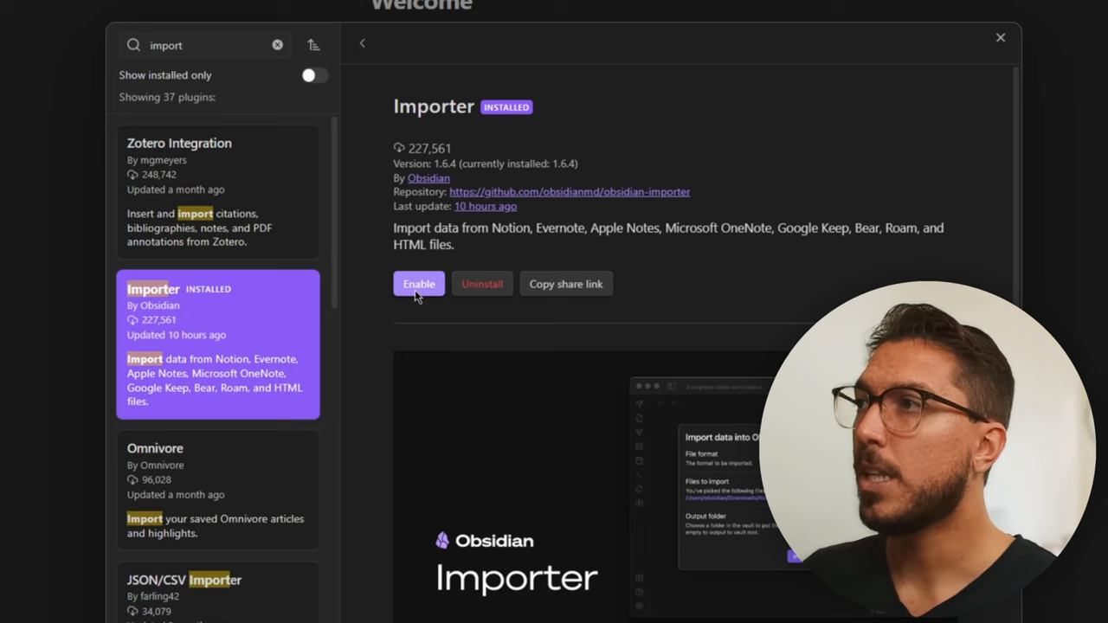
click(419, 284)
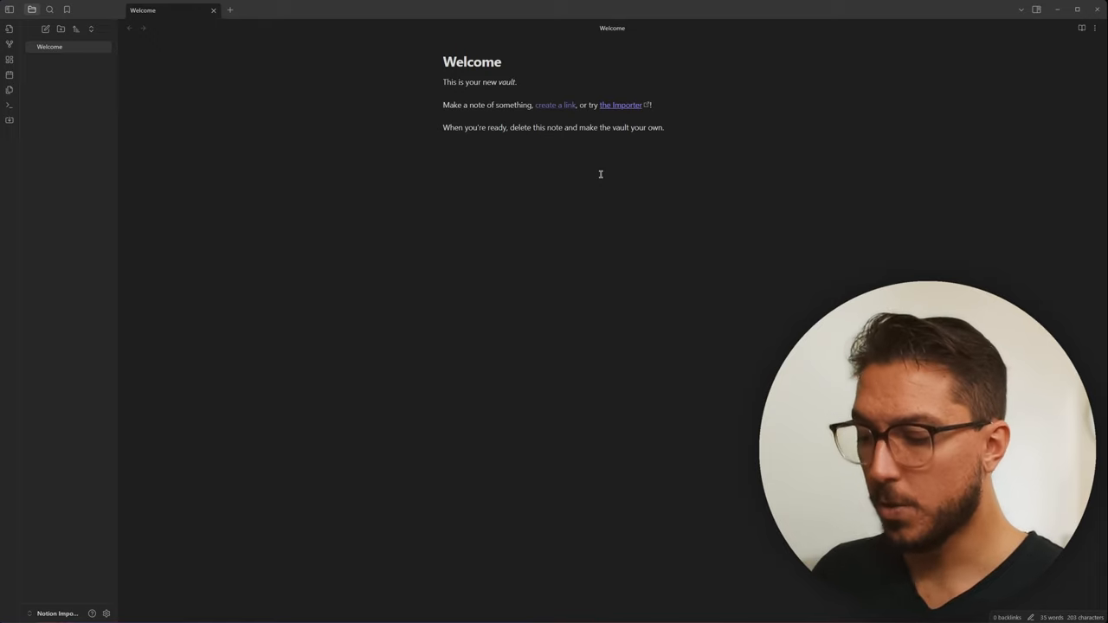
Step: Launch the Importer from the command palette and set its file format to Notion (.zip)
key(ctrl+p)
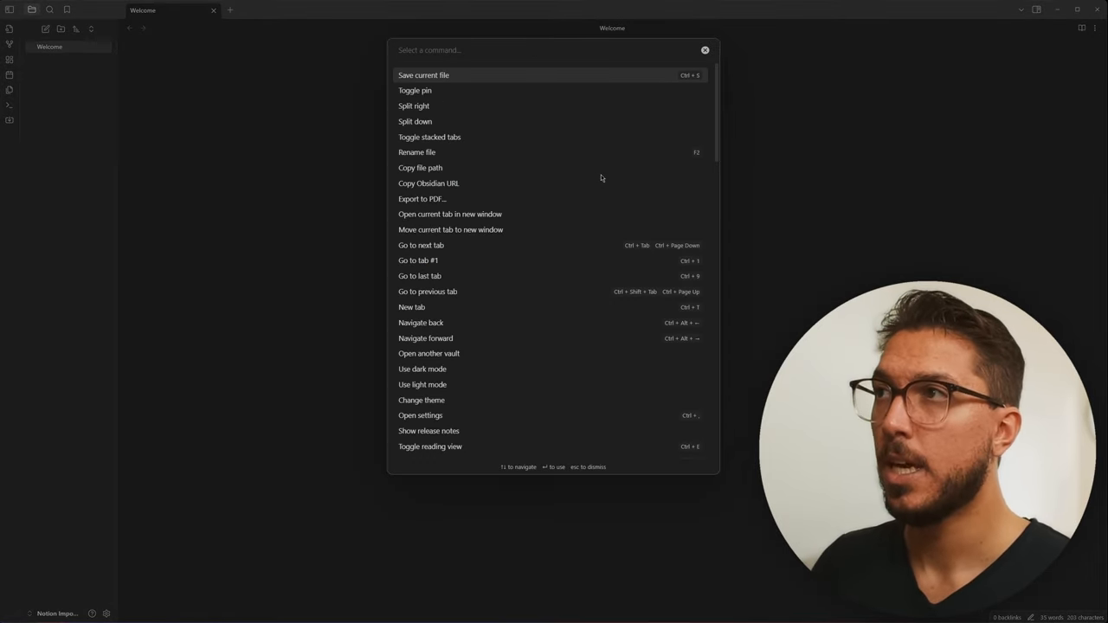
text(im)
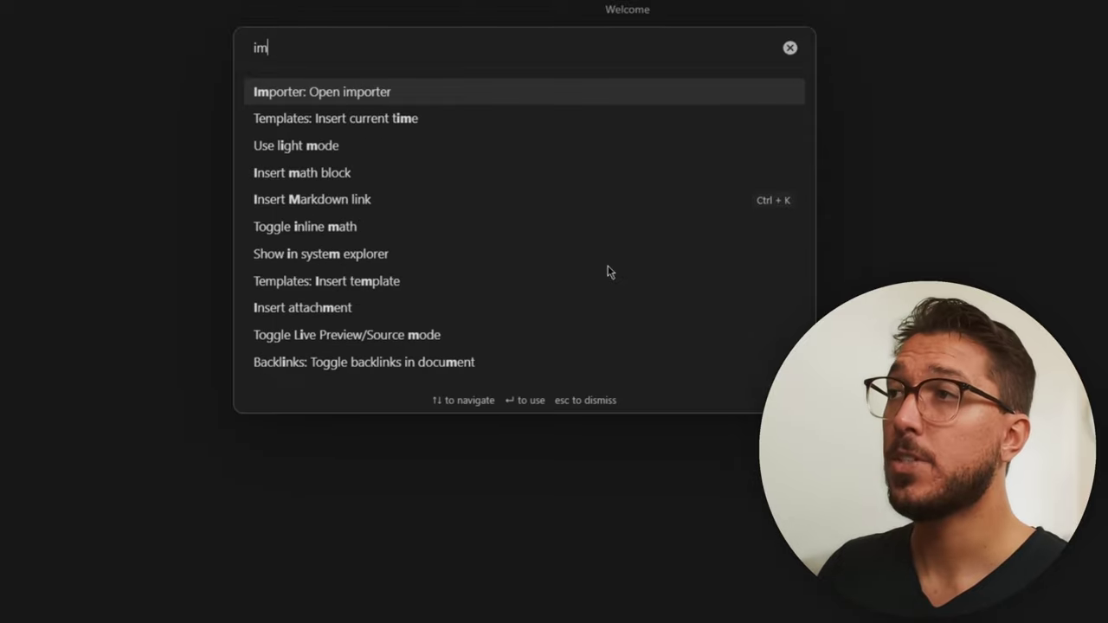
click(322, 90)
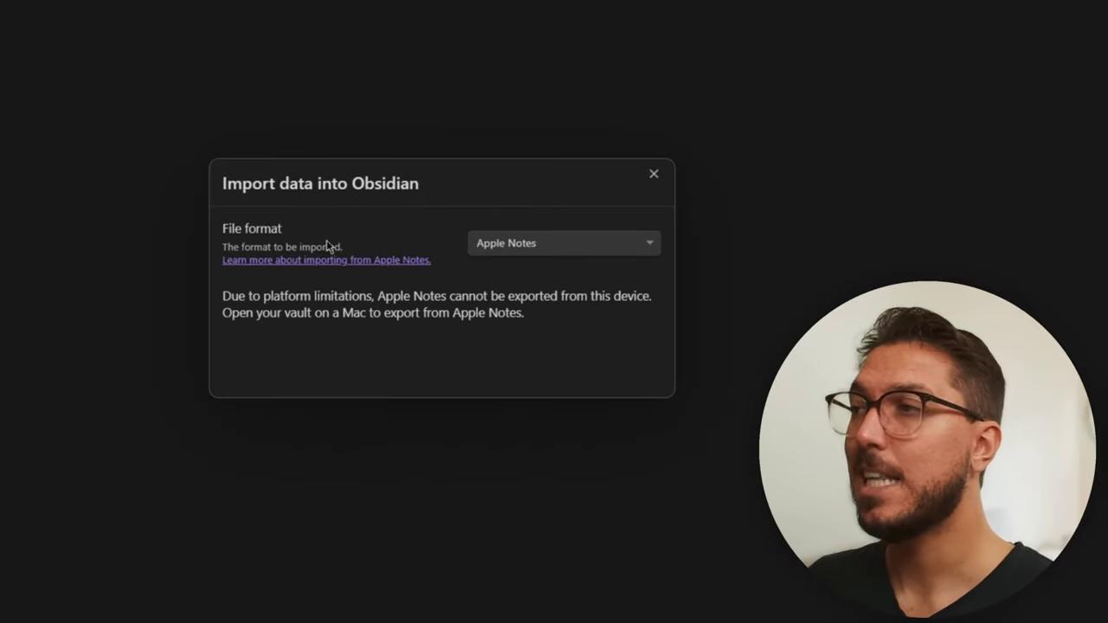
click(563, 243)
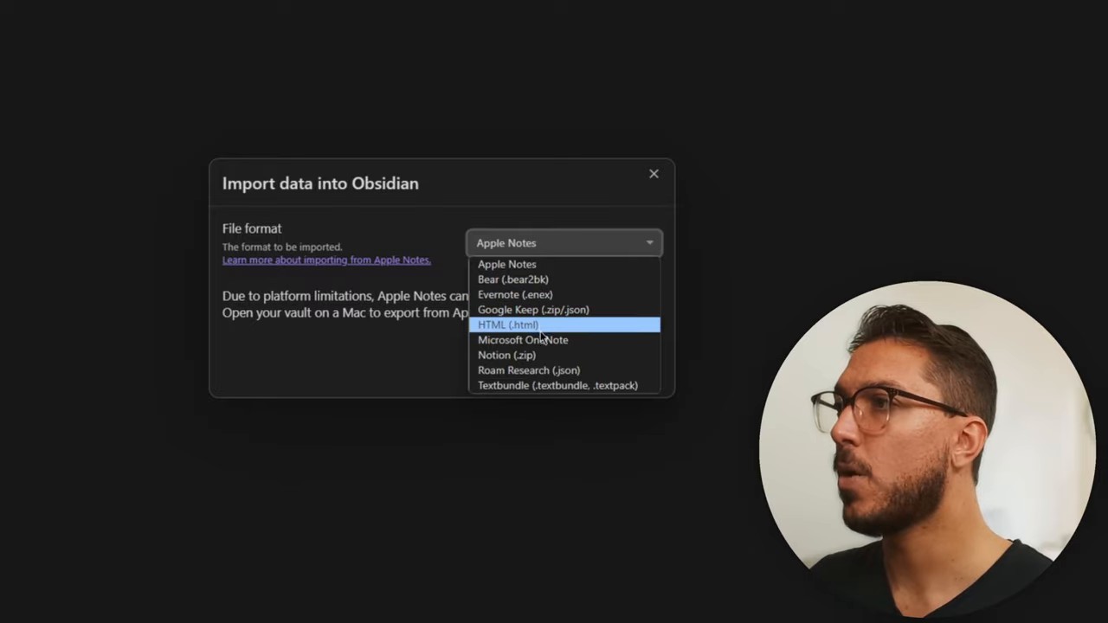
mouse_move(538, 355)
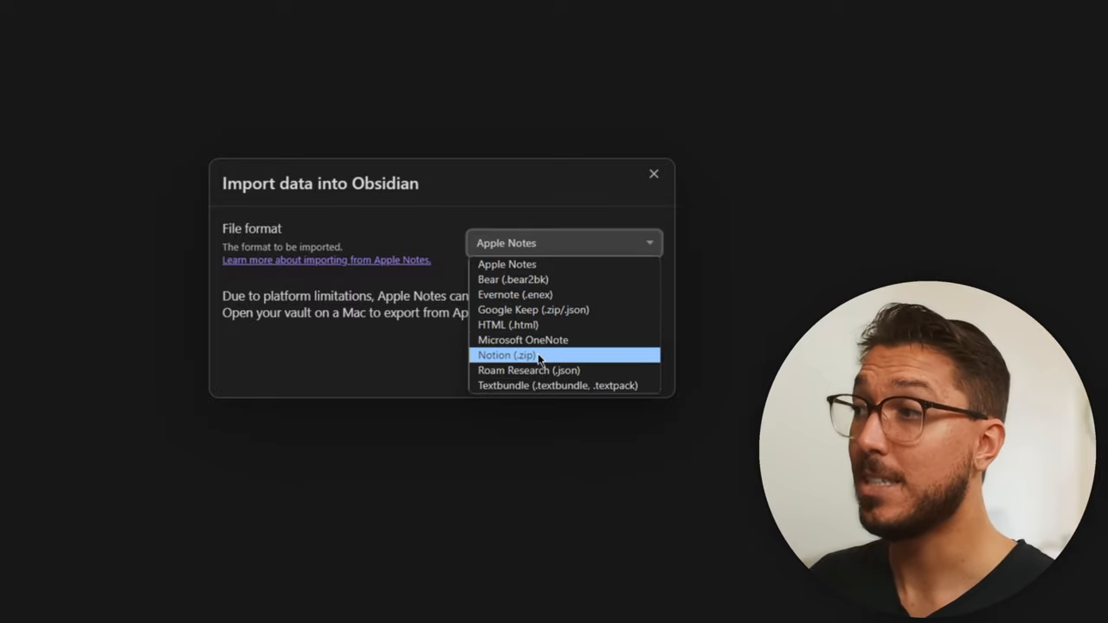
click(502, 355)
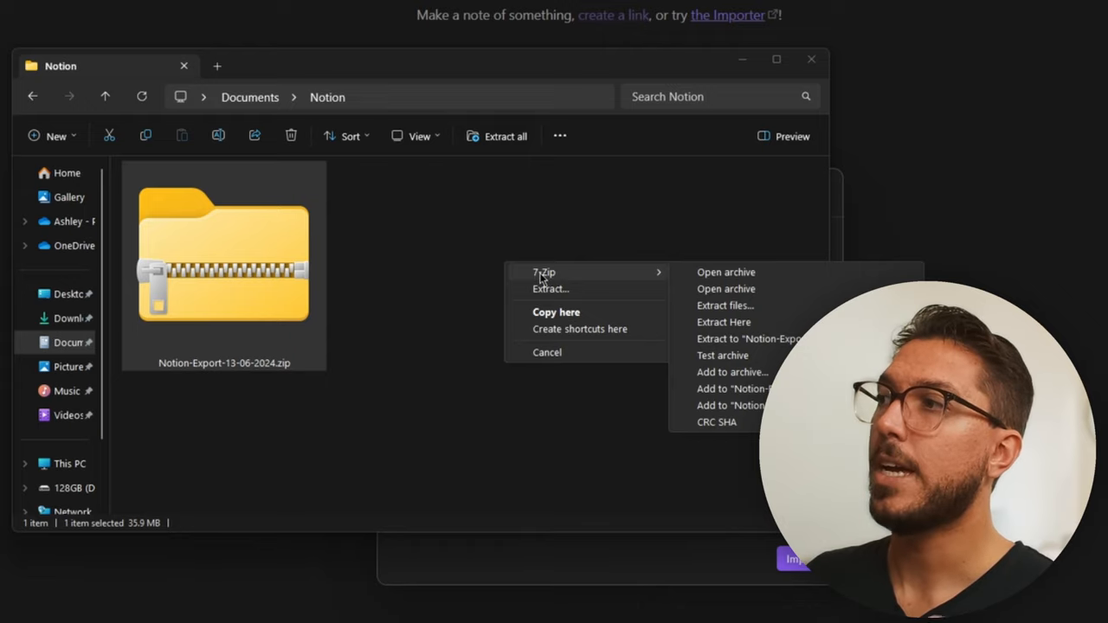
Step: Extract the Notion export zip in place with 7-Zip, producing the Part-1 zip
click(723, 322)
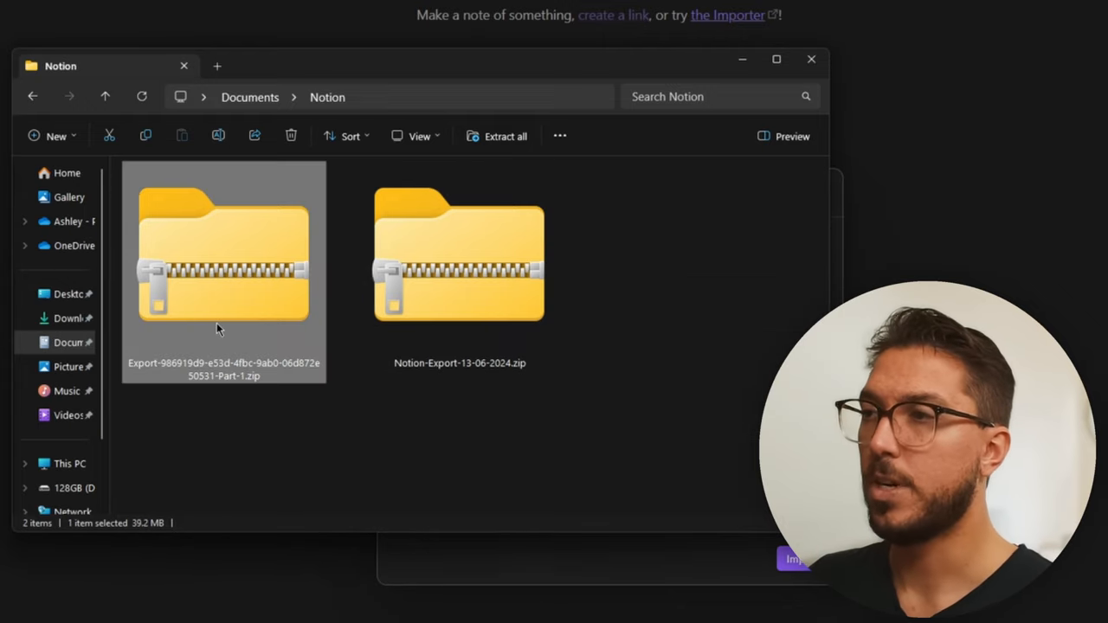
mouse_move(476, 523)
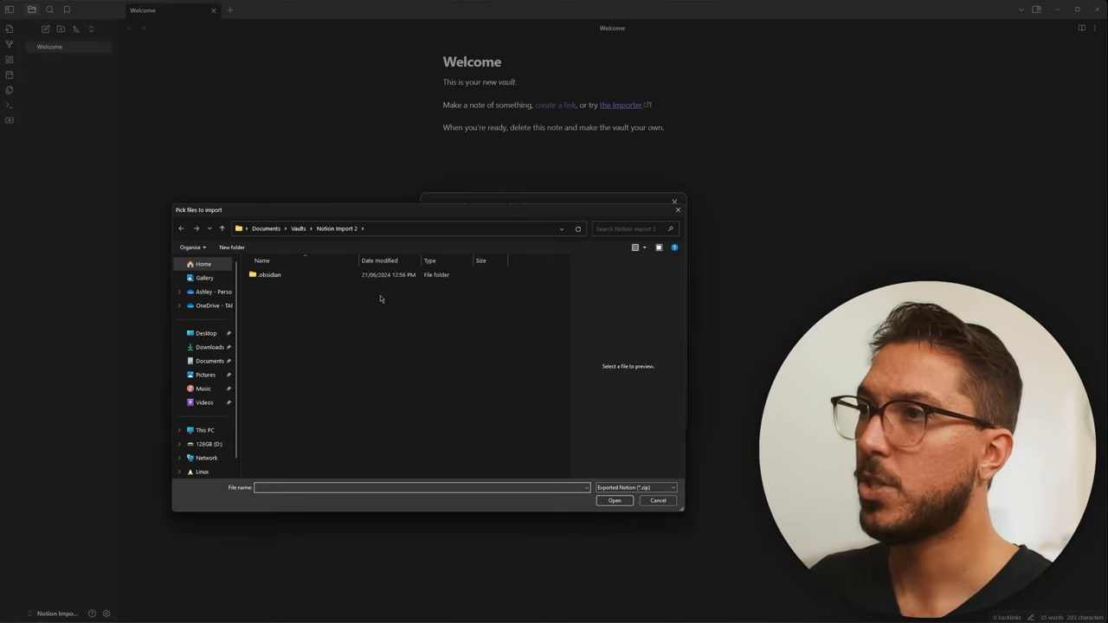
Step: Import the extracted Notion Part-1 zip into the vault's Notion output folder
click(388, 282)
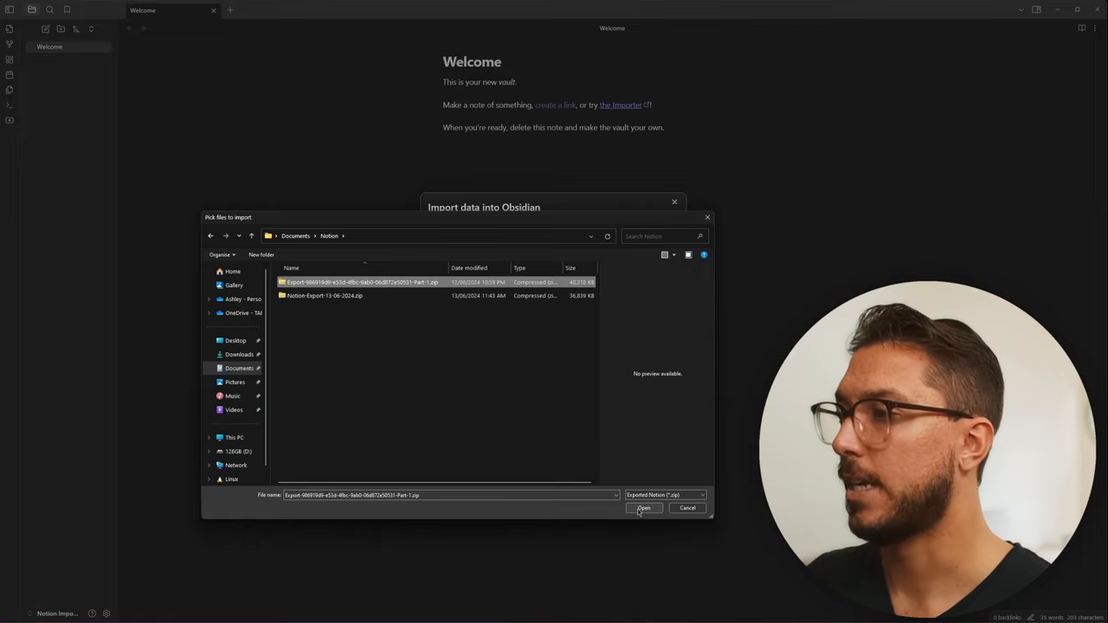
click(644, 509)
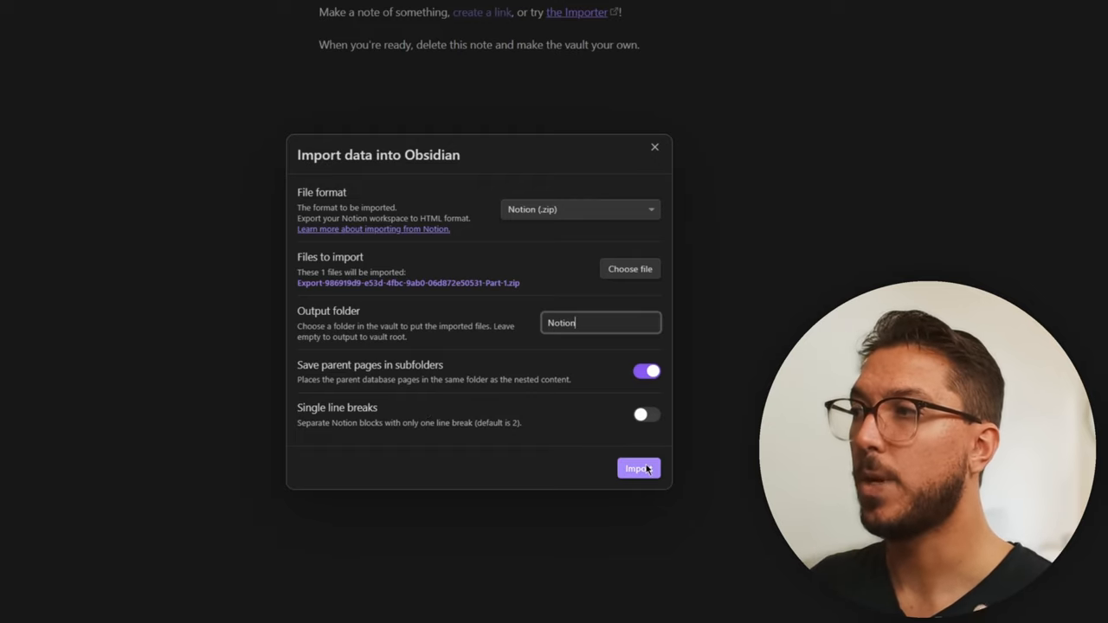
click(637, 467)
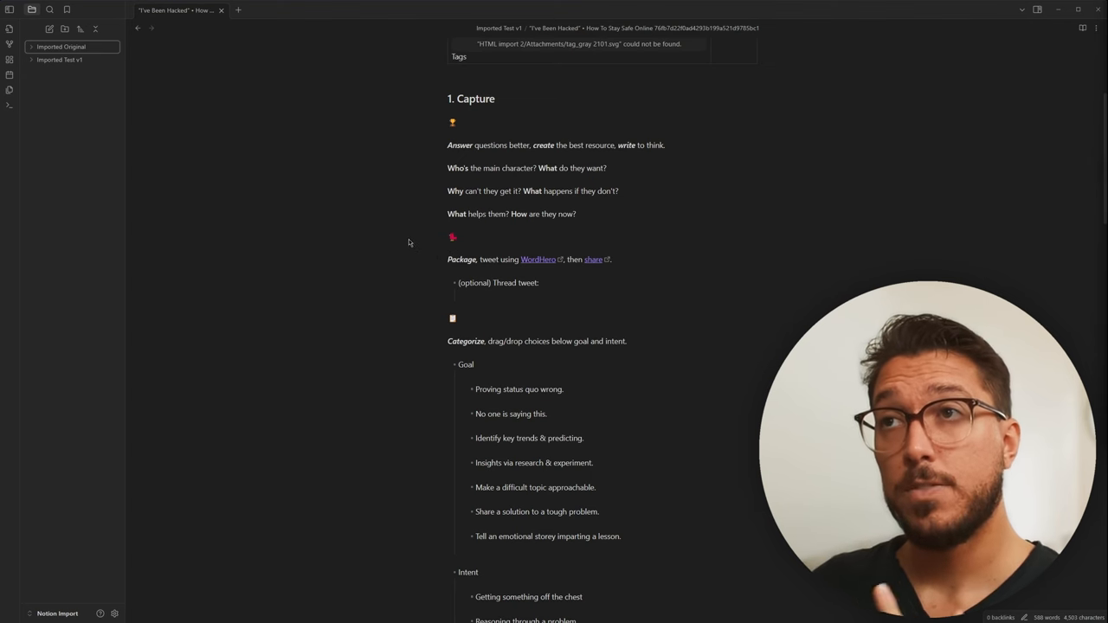
mouse_move(97, 132)
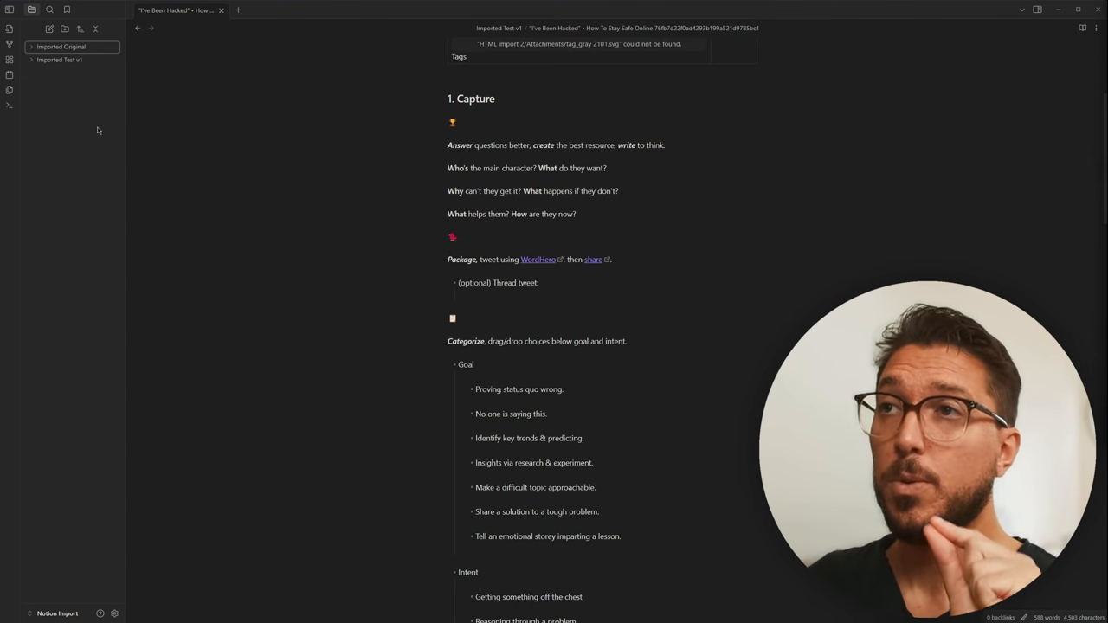
Step: Reveal the Imported Original folder in the system explorer, then expand it in the sidebar to list its notes
right_click(69, 47)
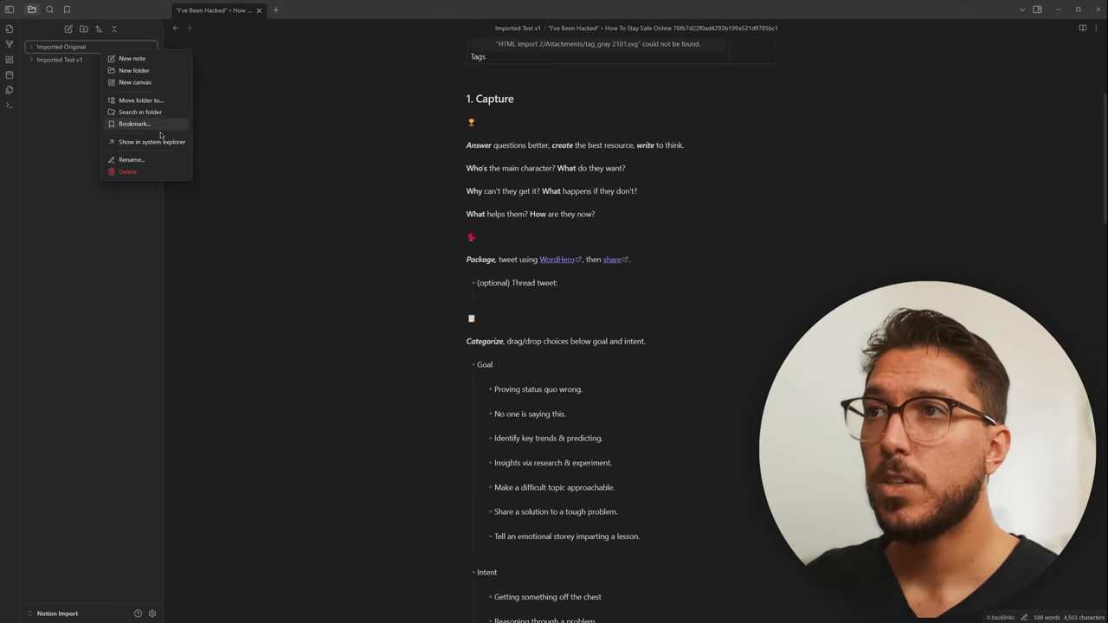
click(154, 144)
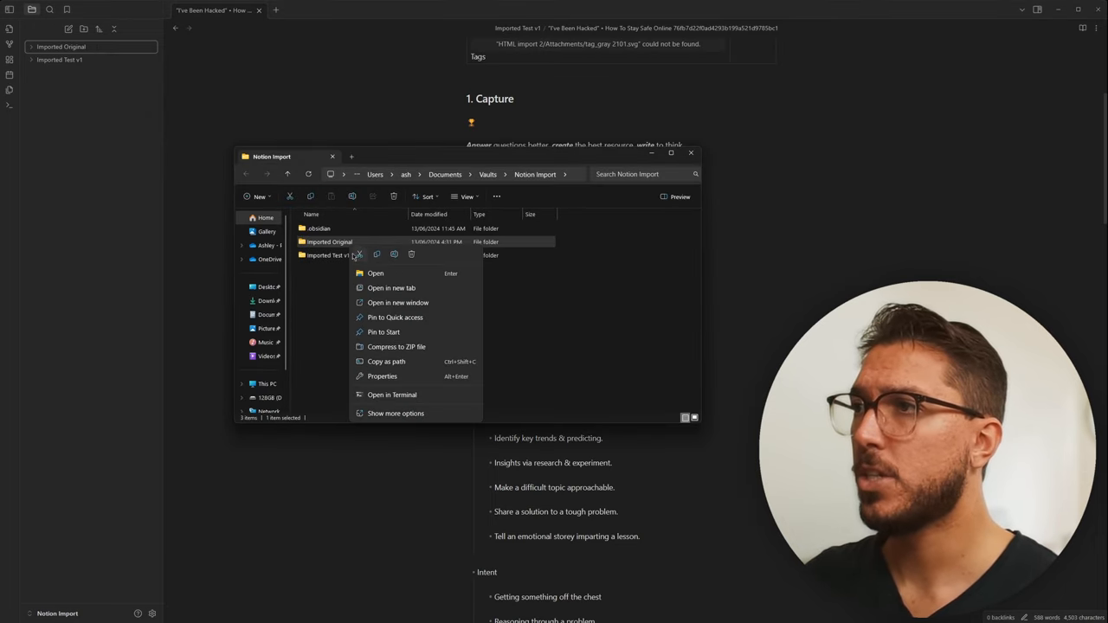
click(329, 294)
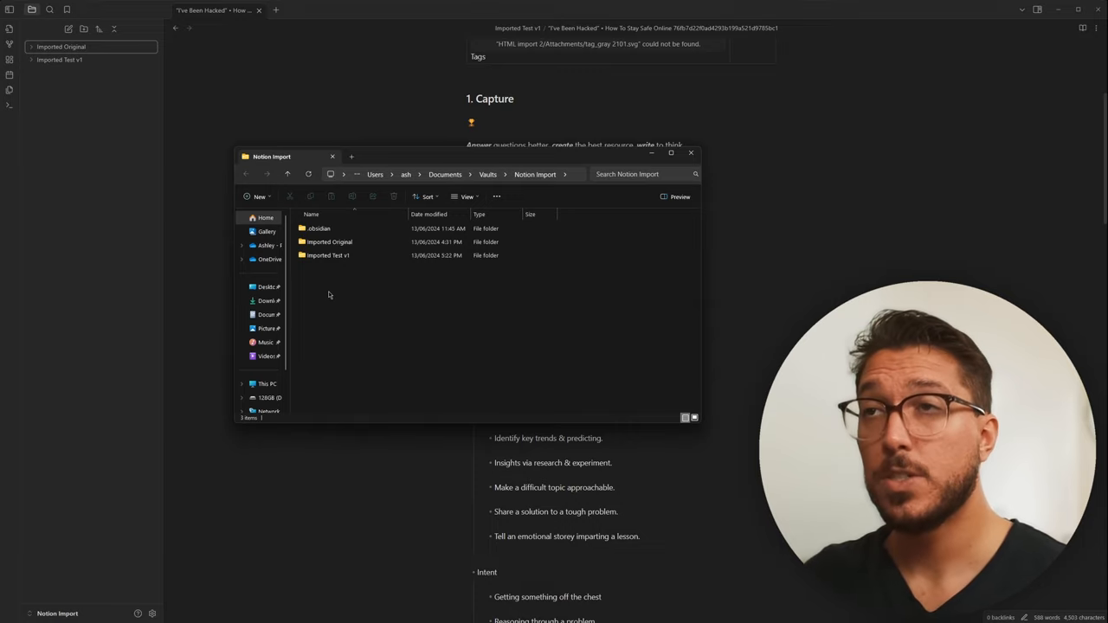
click(329, 242)
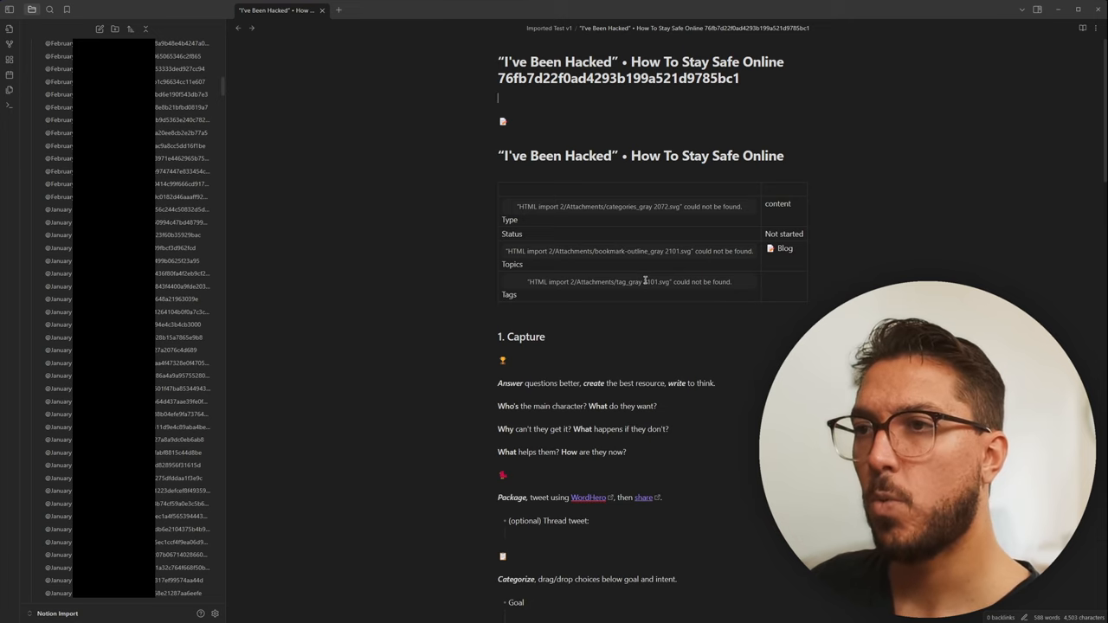
scroll(down, 3)
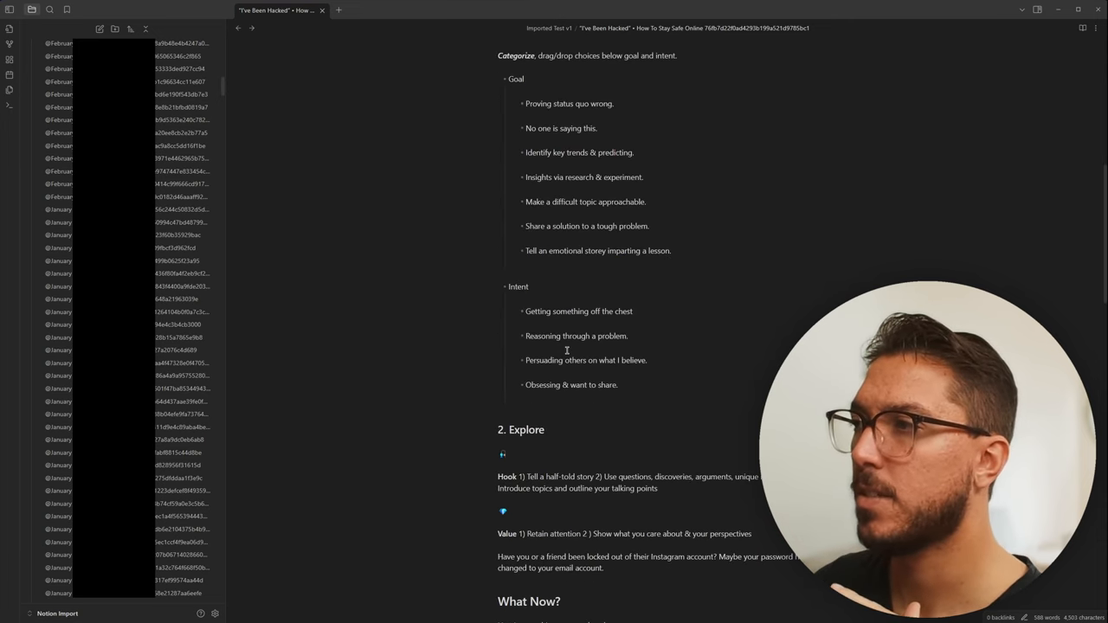
scroll(down, 3)
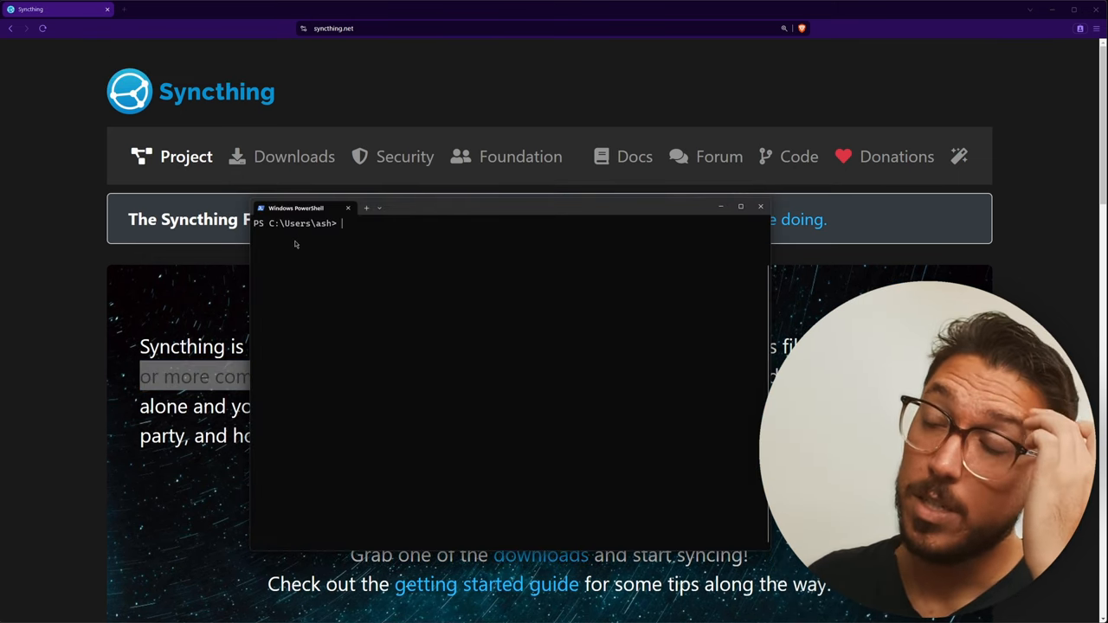
Step: Search winget for Syncthing packages with 'winget search syncthing'
text(winget sear)
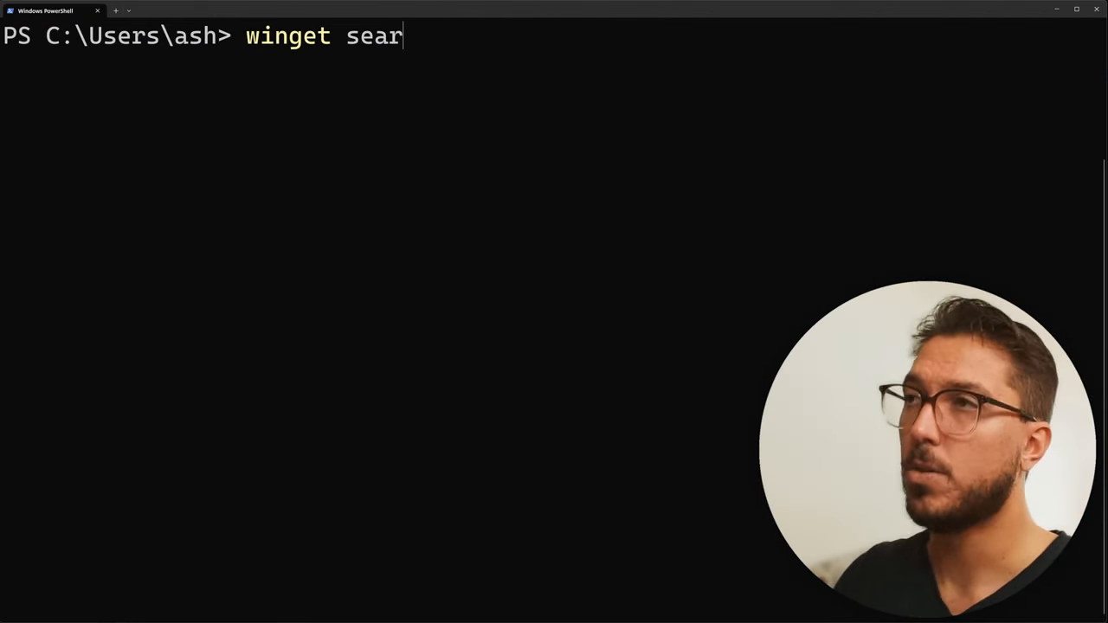
text(ch)
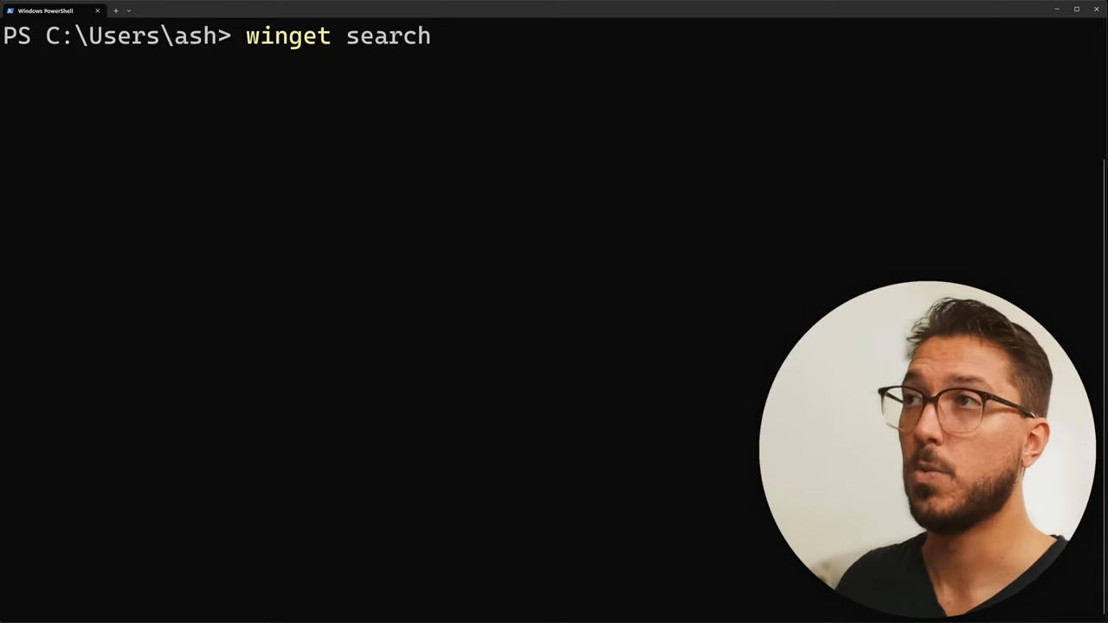
text(syncthing)
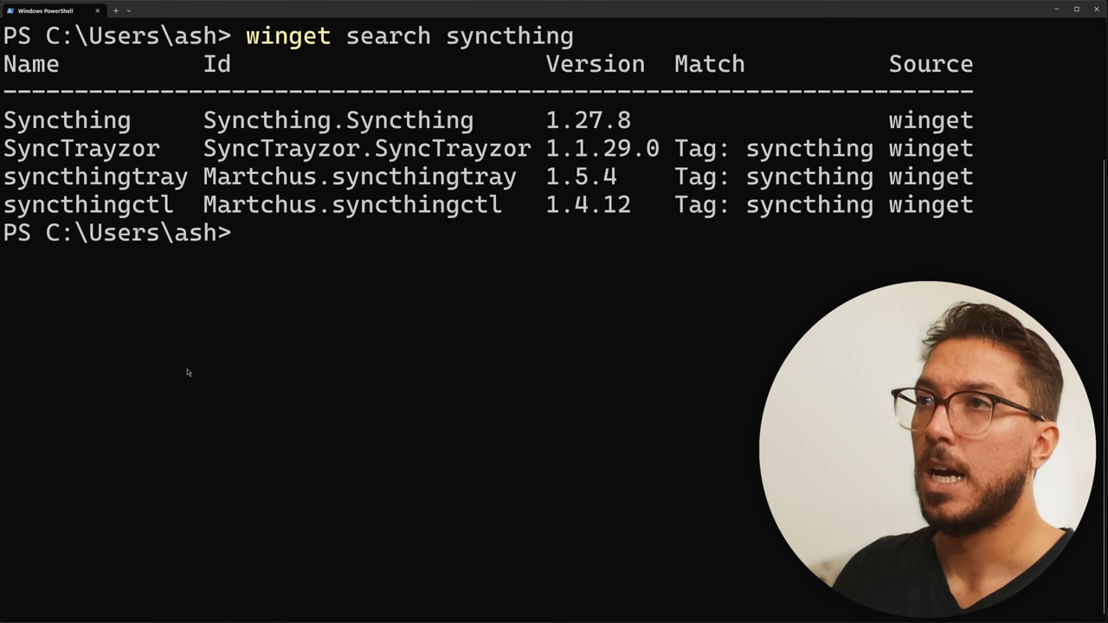
Step: Run 'winget install SyncTrayzor', which reports it is already installed
text(winget install)
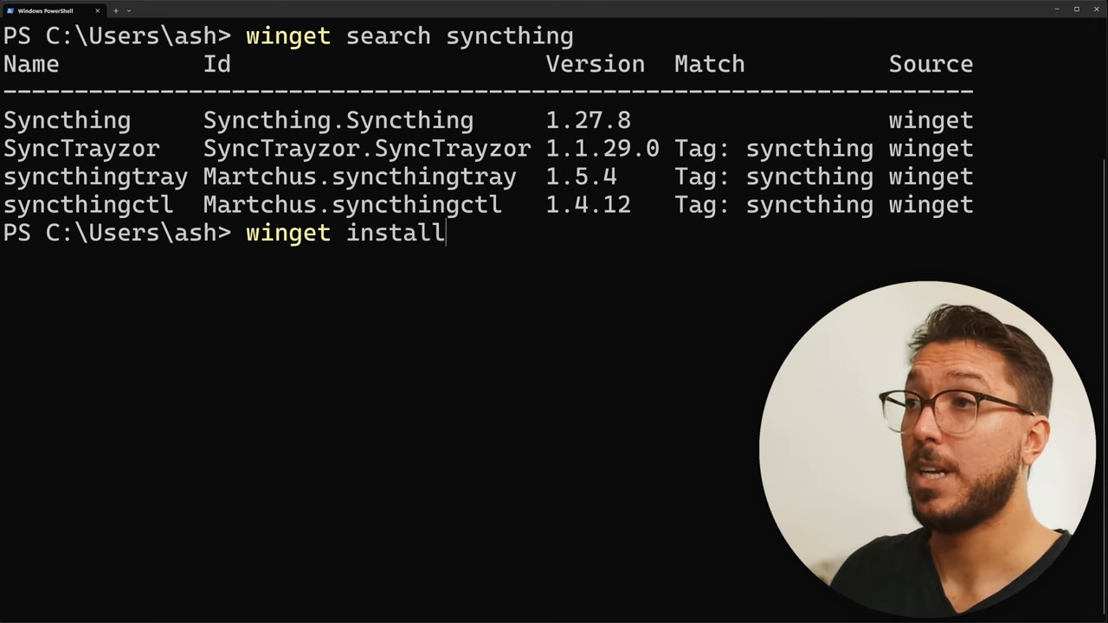
text(SyncTrayzor)
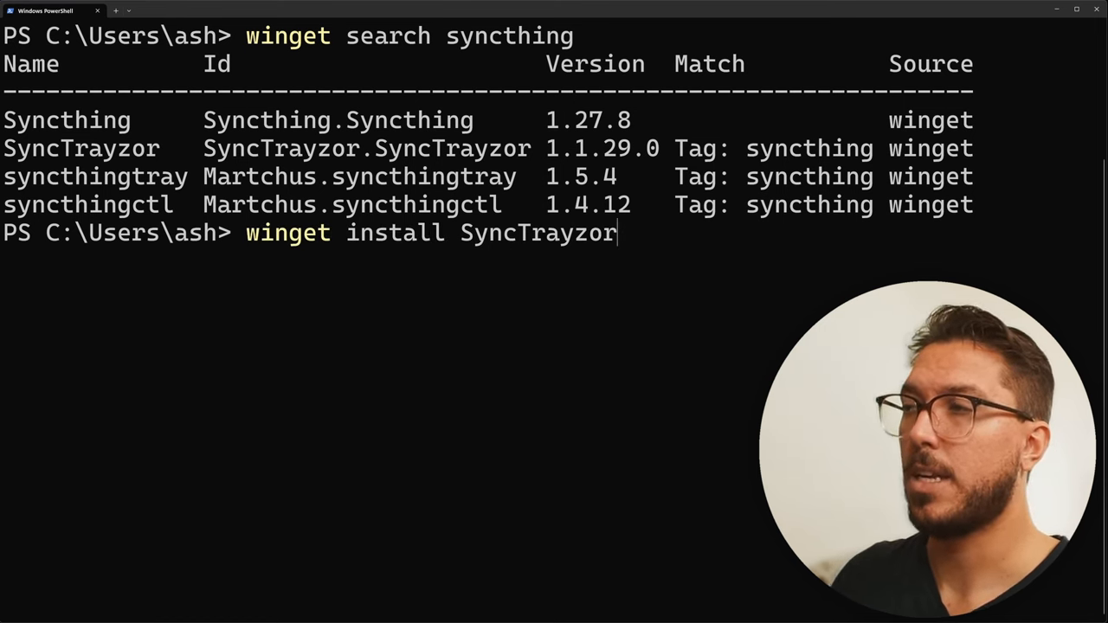
key(Enter)
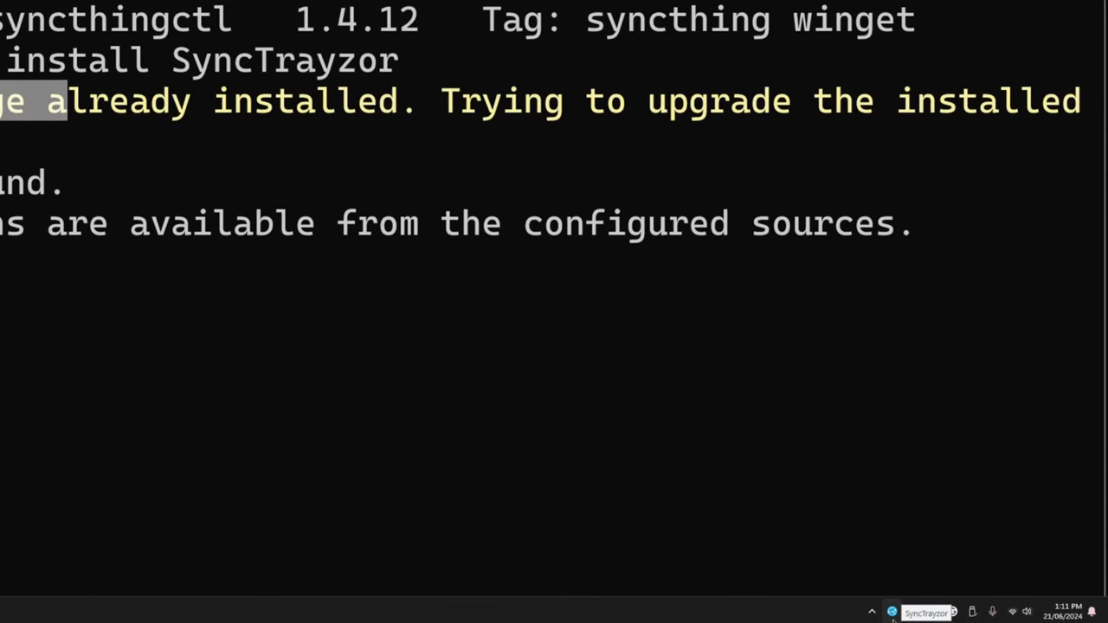
Step: Bring up the SyncTrayzor window showing the Syncthing dashboard with folders and device Pascal
click(893, 613)
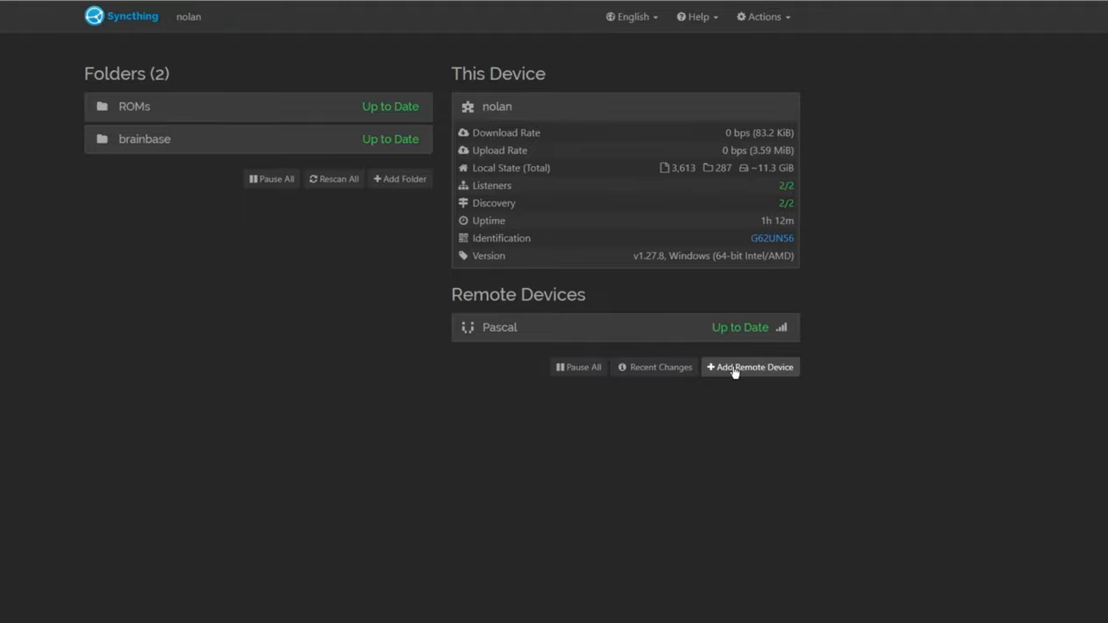
click(749, 367)
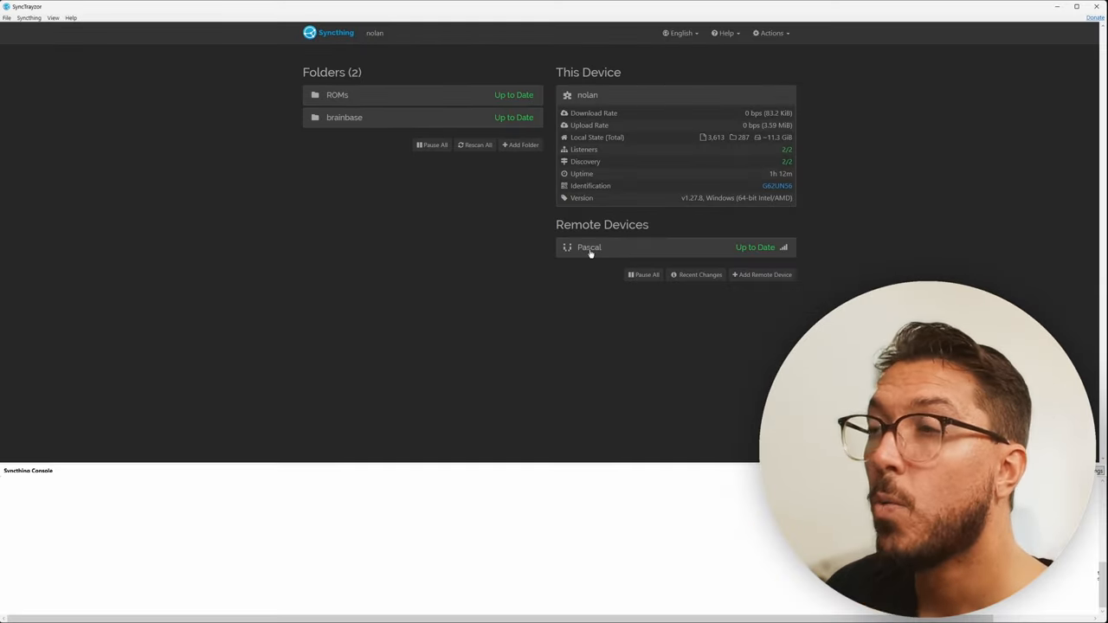
Step: Add a synced folder labelled Notion Import, share it with device Pascal, and save it
click(587, 248)
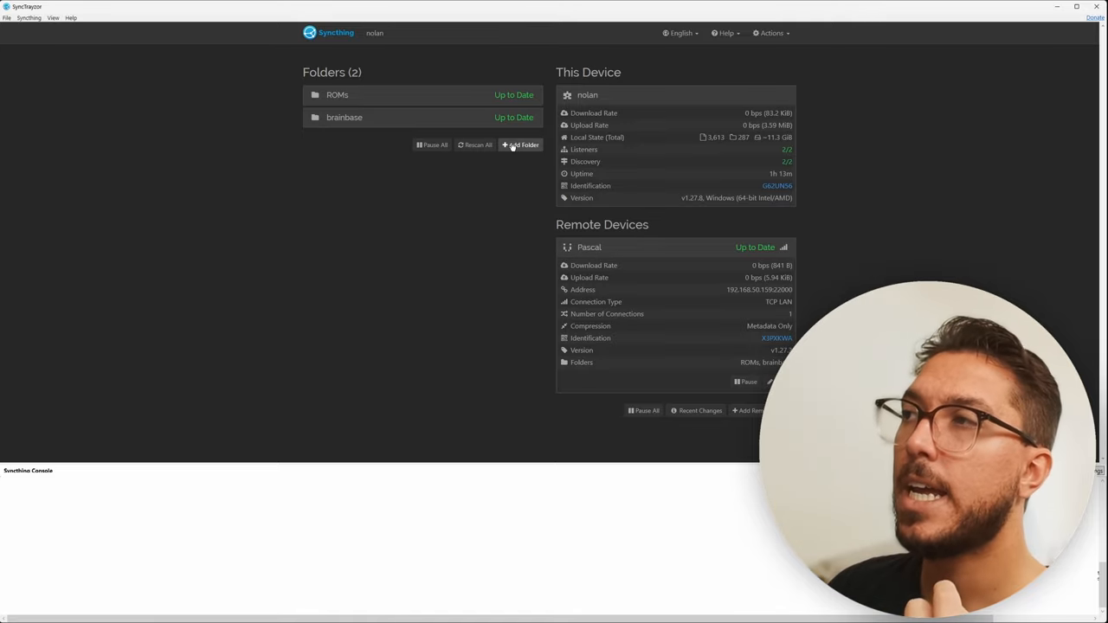
click(519, 145)
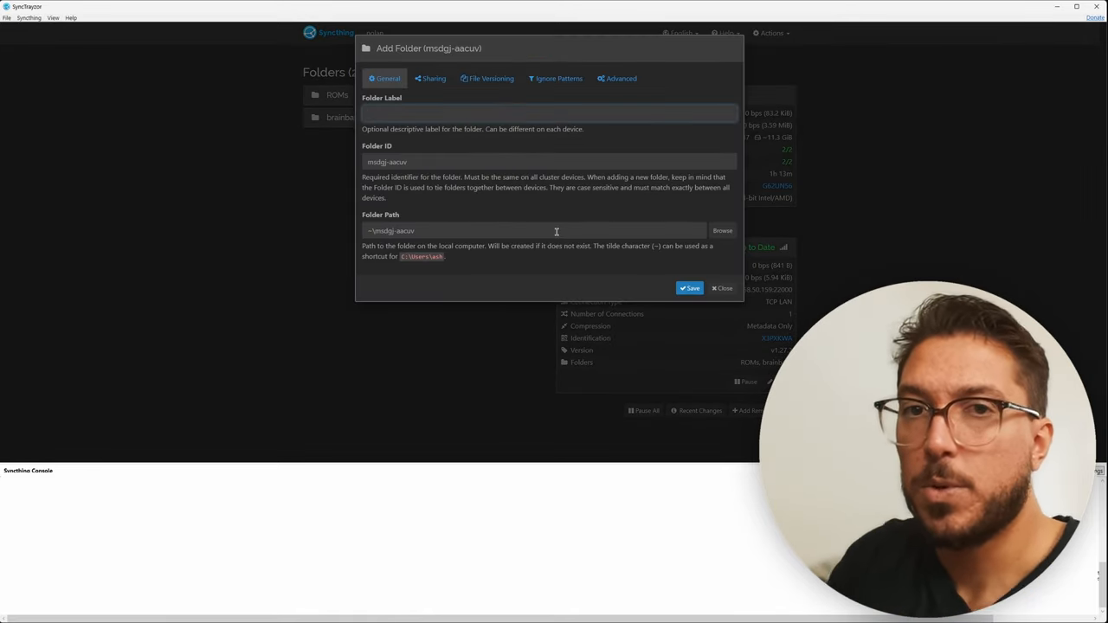
text(Notion Import)
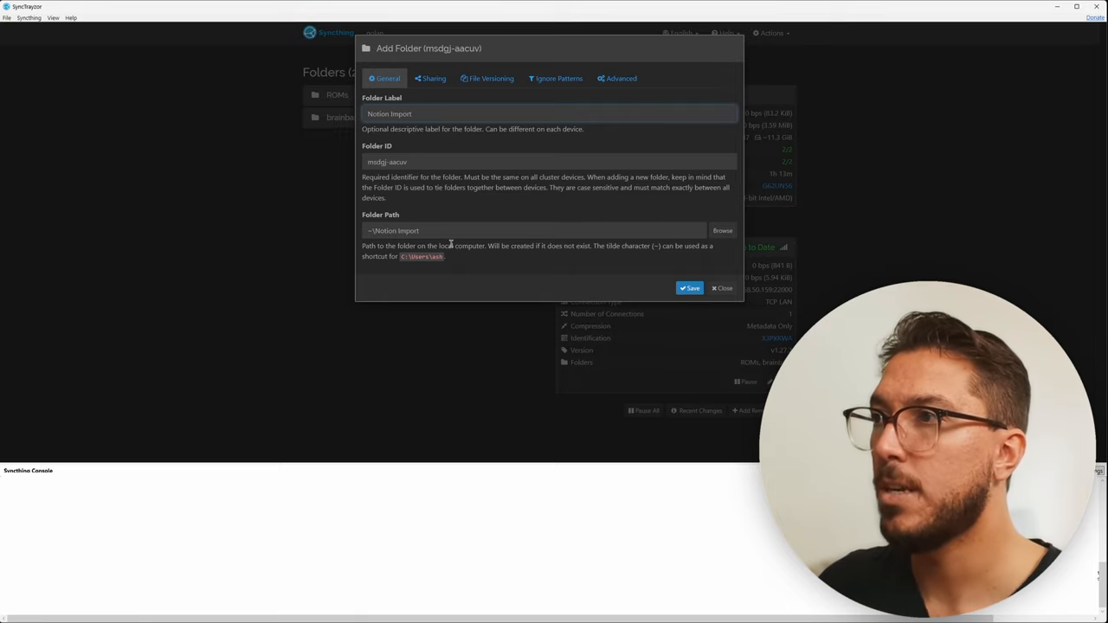
click(722, 228)
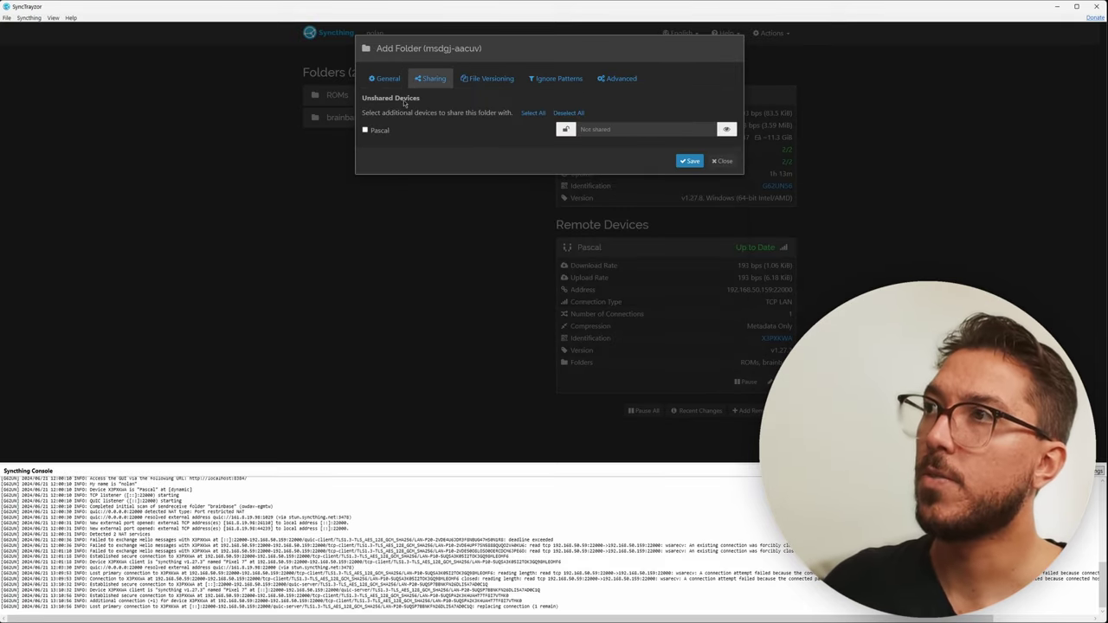
click(367, 132)
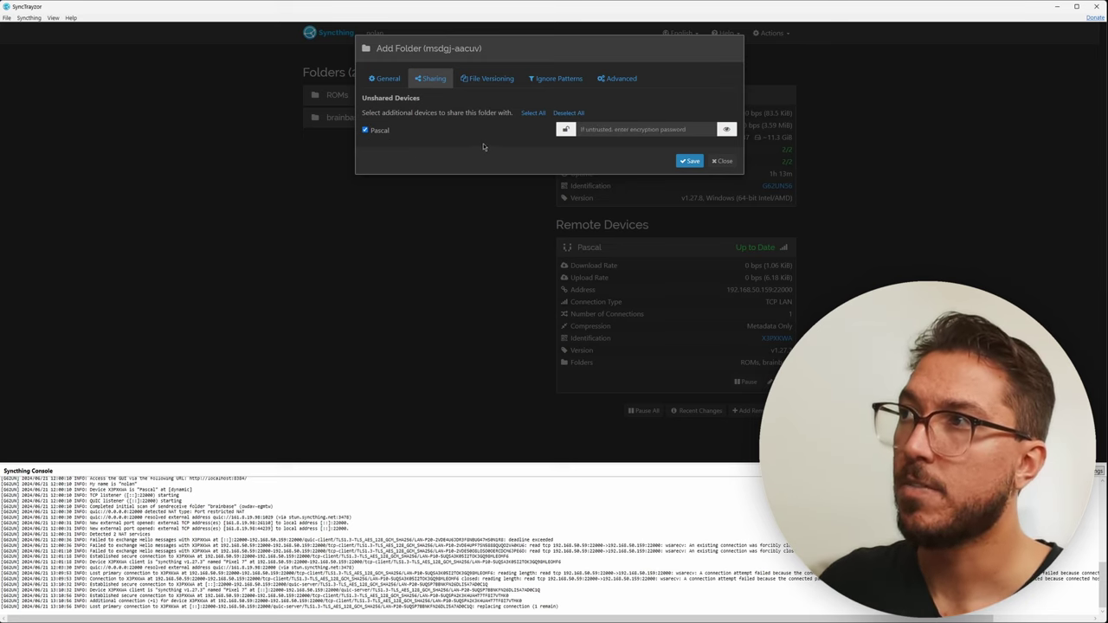
click(689, 161)
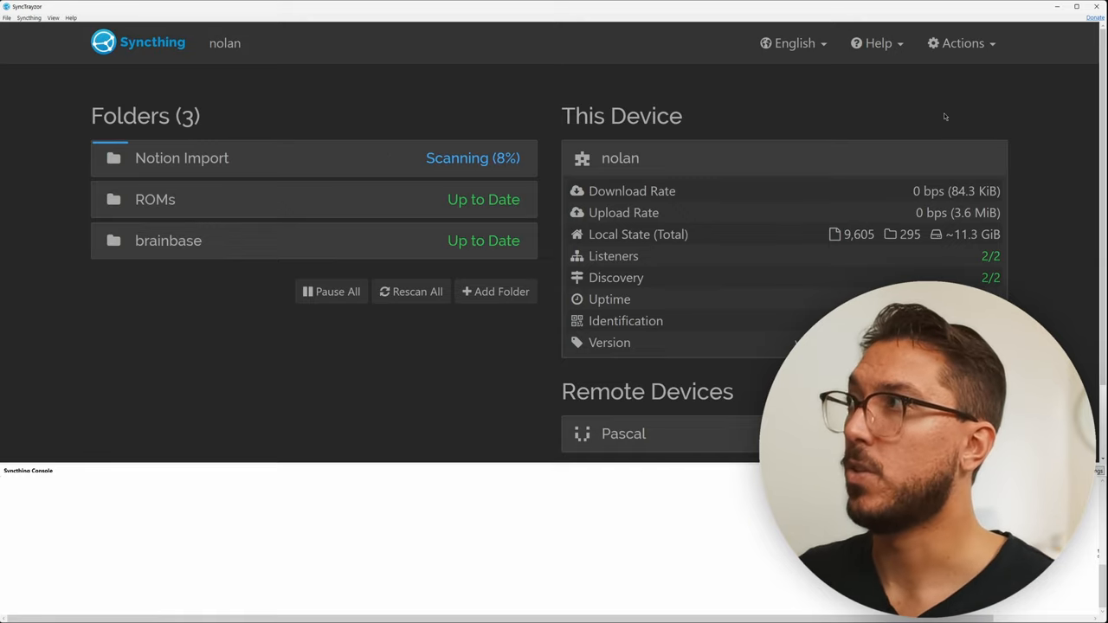
Step: Show the advanced per-folder settings for the Notion Import folder via Actions > Advanced
click(960, 43)
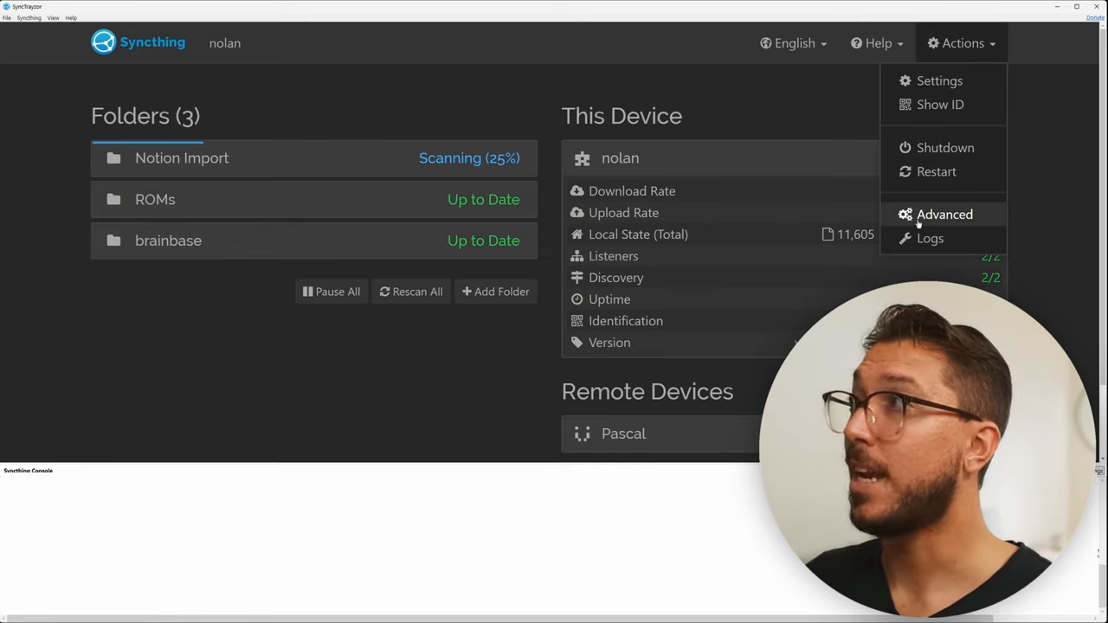
click(944, 215)
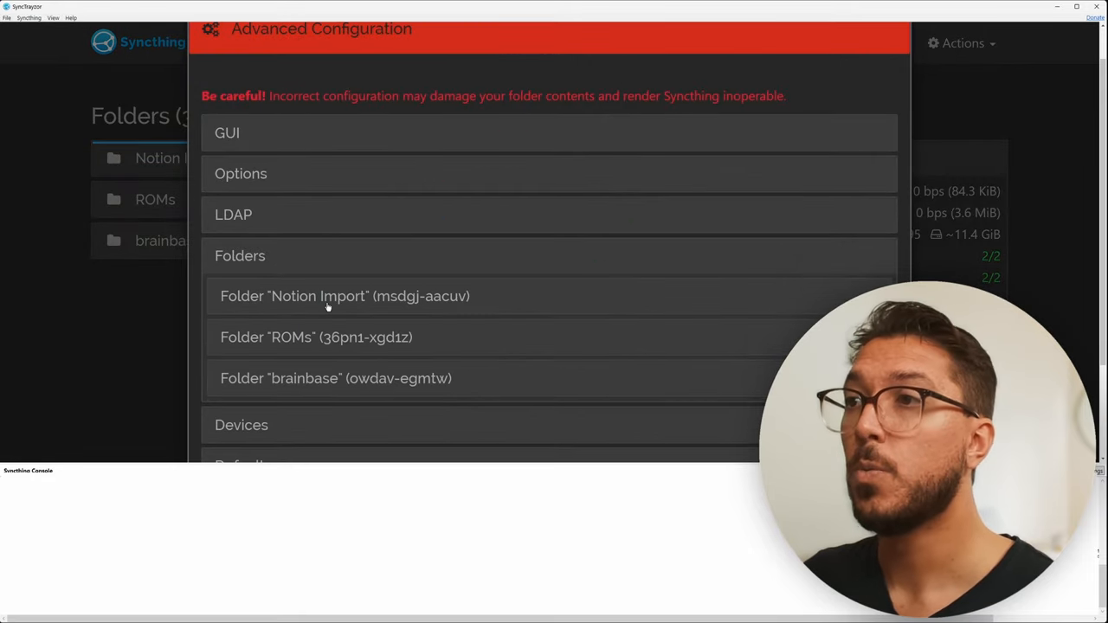
click(344, 296)
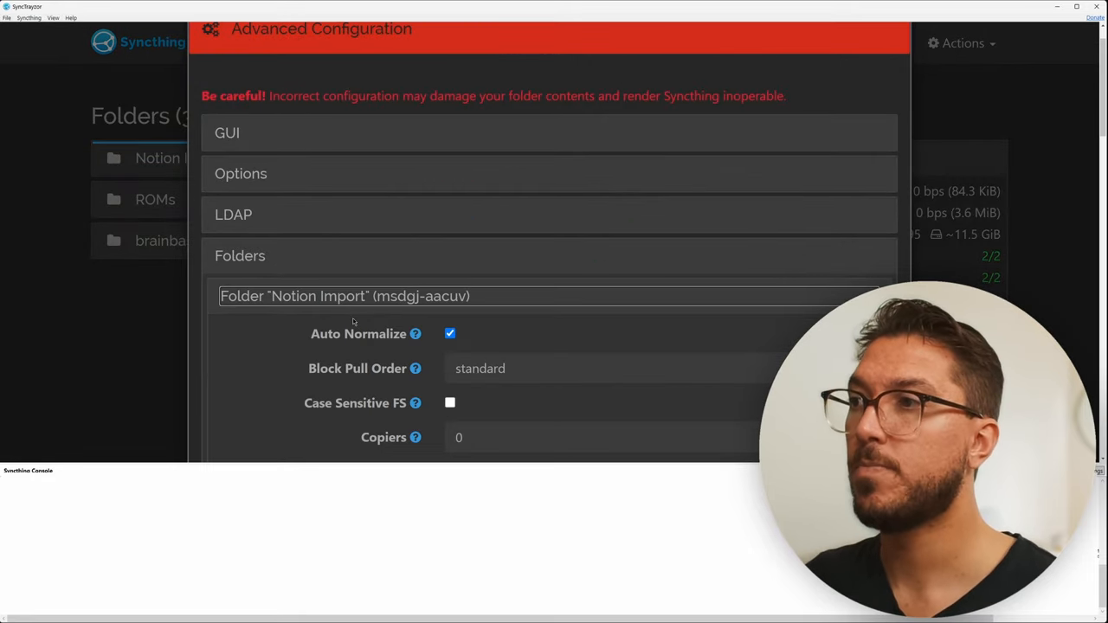
scroll(down, 3)
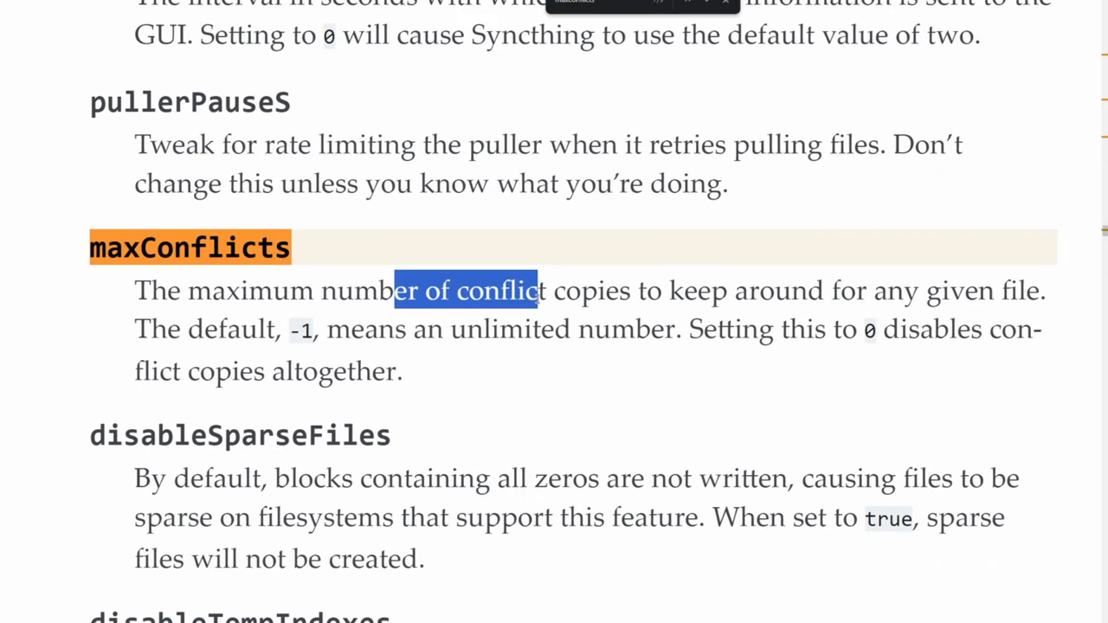
Step: Highlight the maxConflicts description of conflict copies in the Syncthing docs
drag(536, 291, 883, 291)
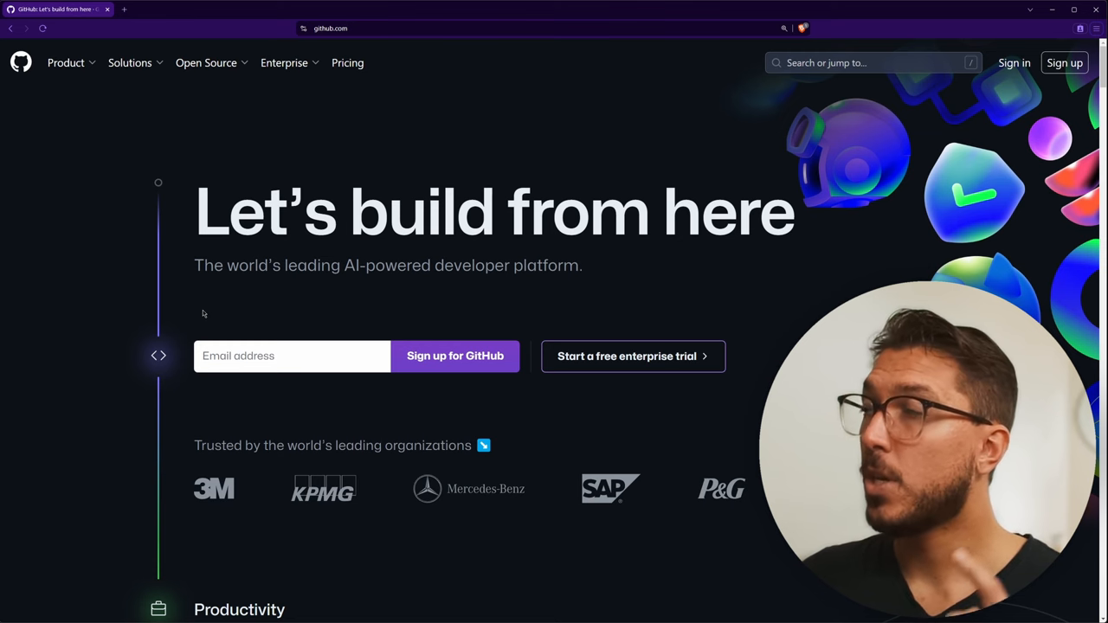
mouse_move(933, 97)
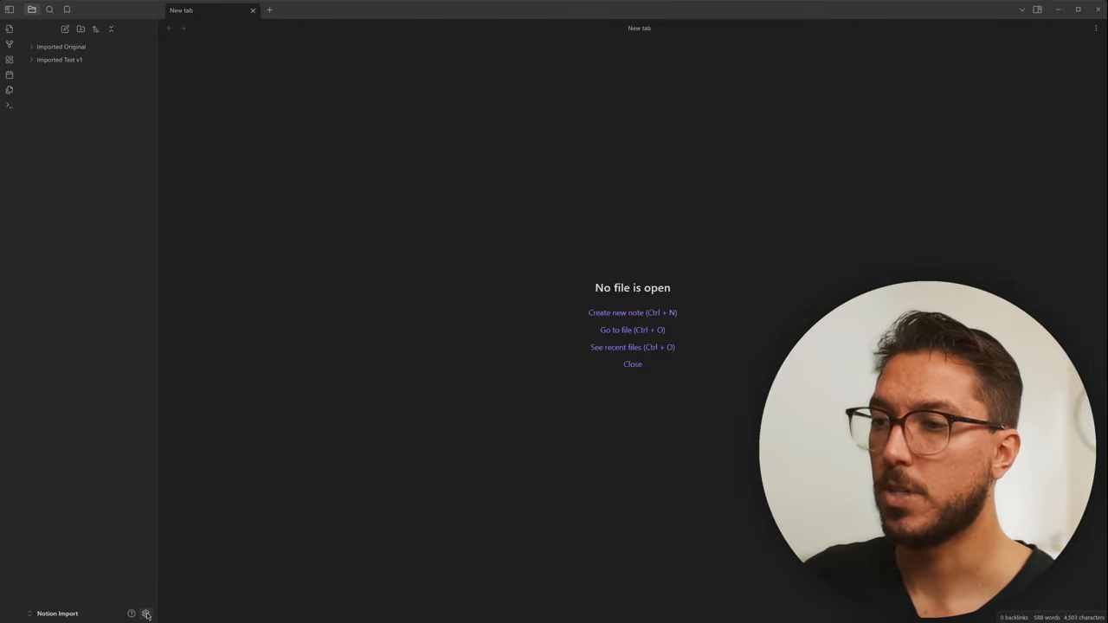
Step: Search the Obsidian community plugin catalogue for 'git'
click(149, 613)
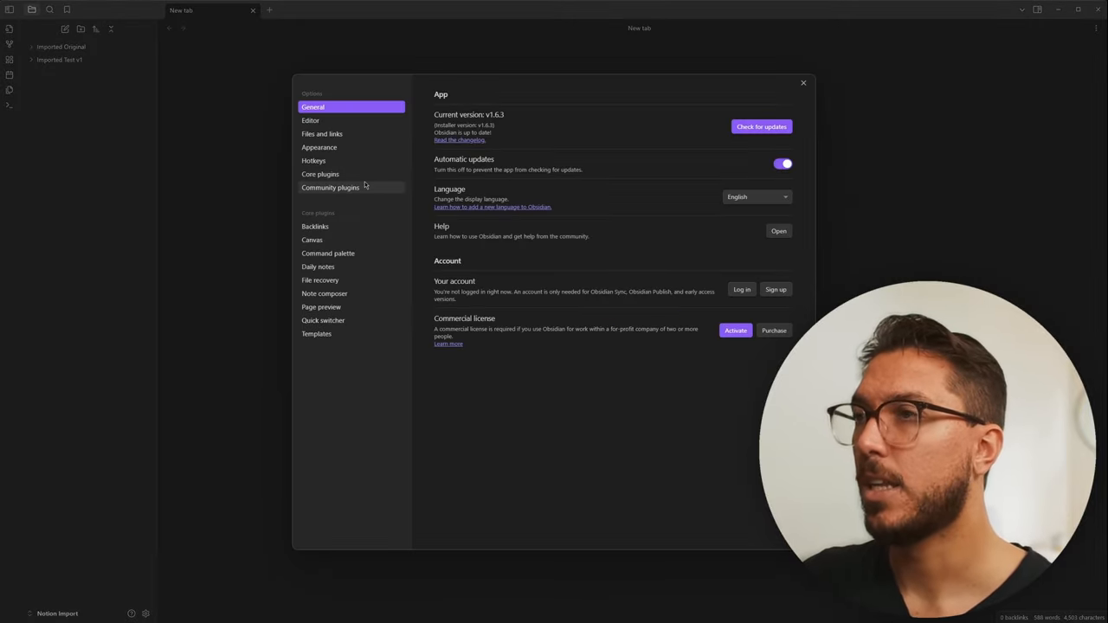
click(329, 187)
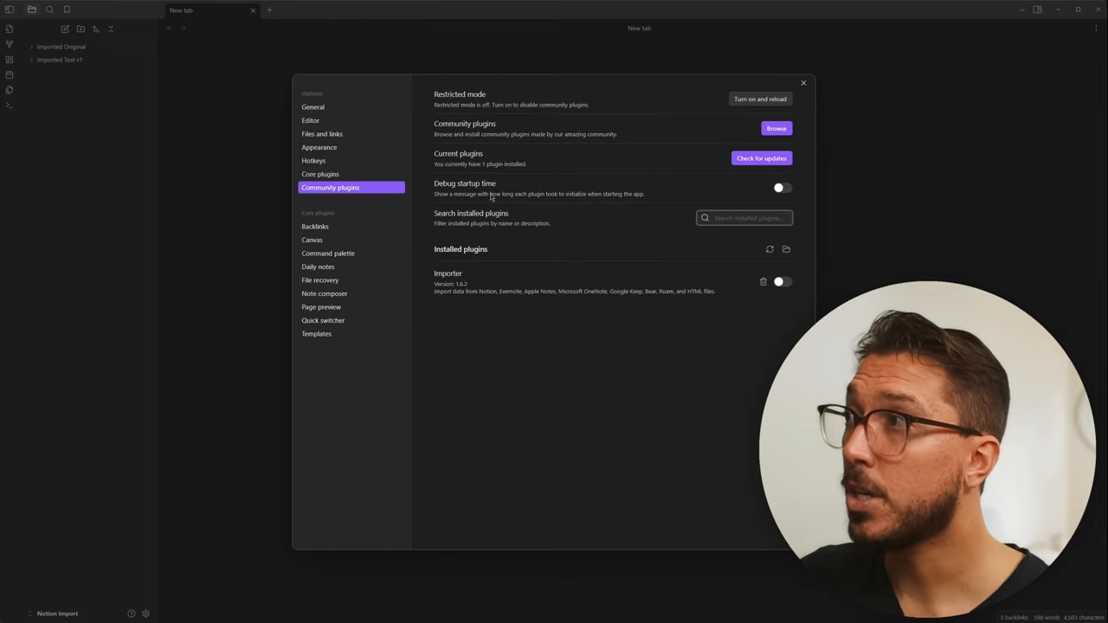
click(776, 128)
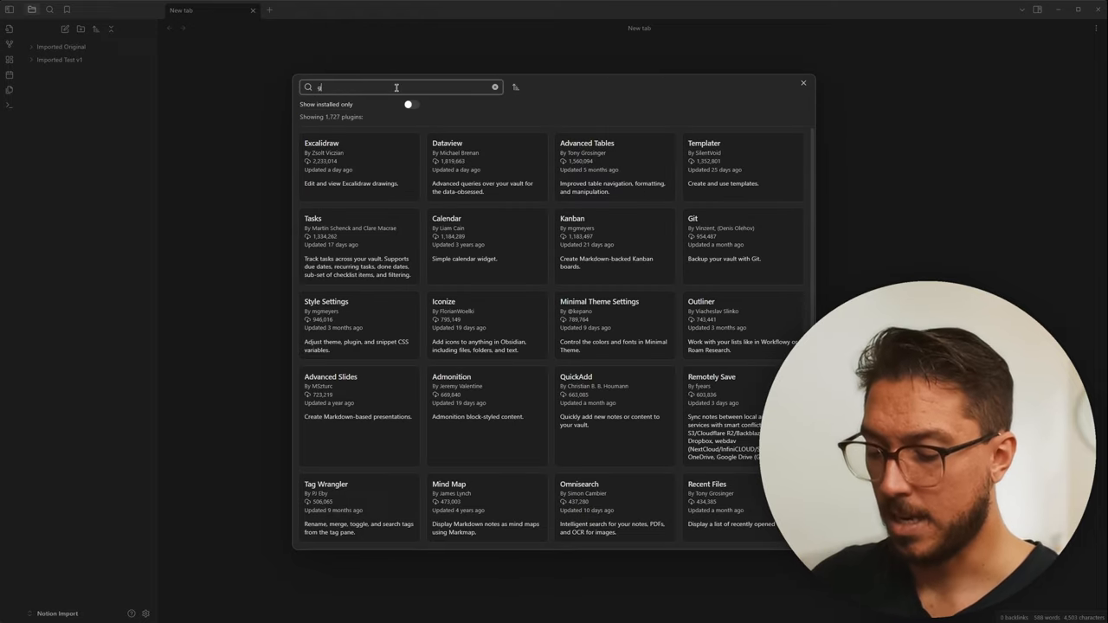
text(it)
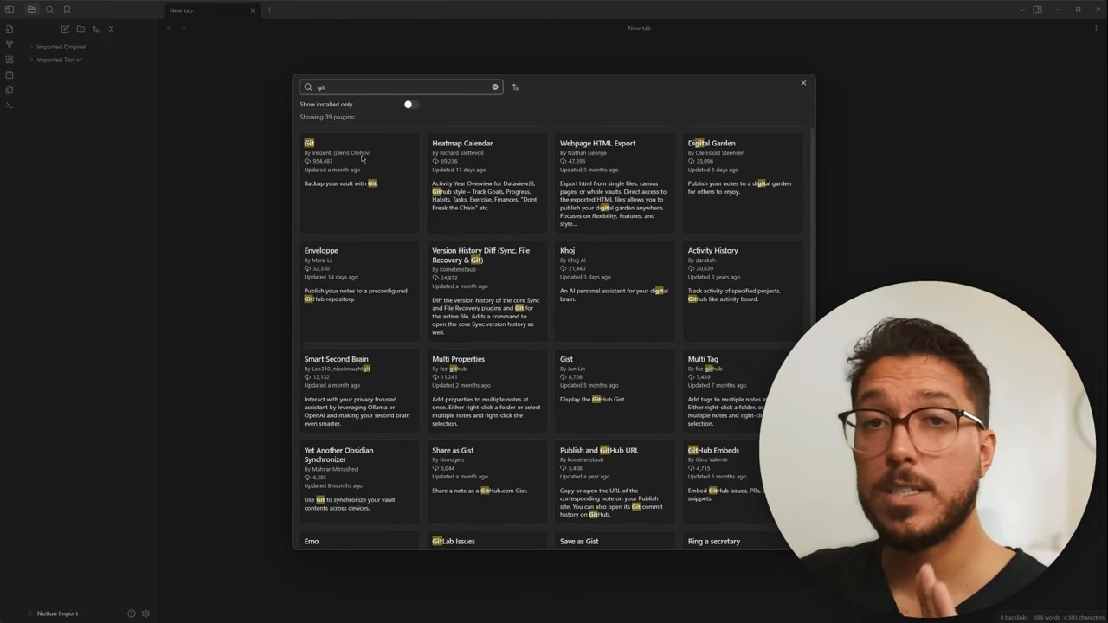
mouse_move(329, 161)
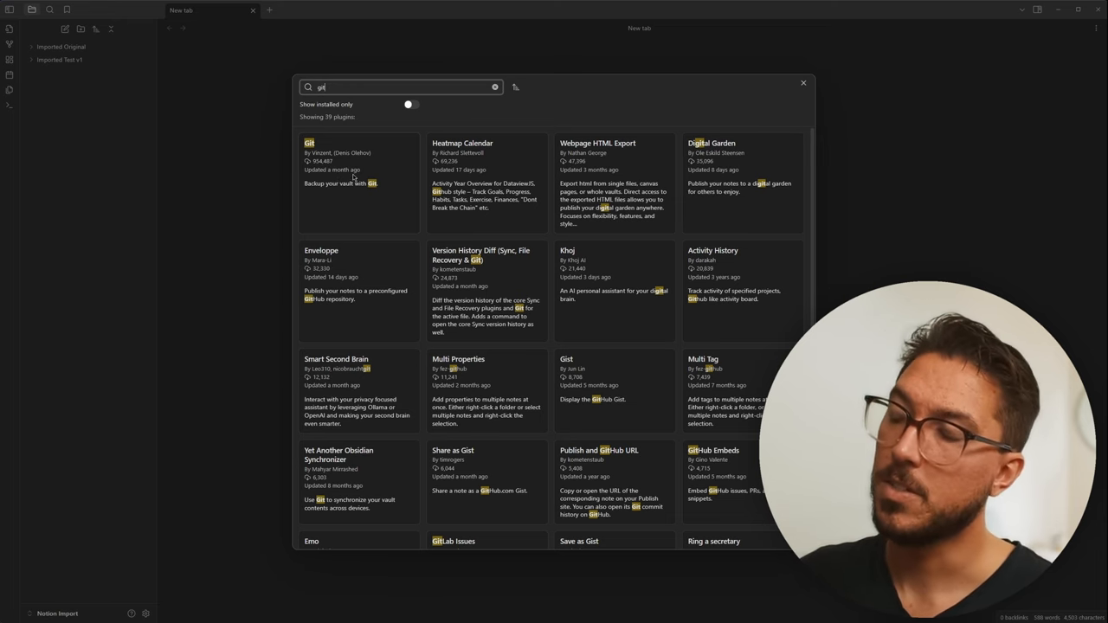
Step: Install the Git plugin from its details page and enable it
click(357, 164)
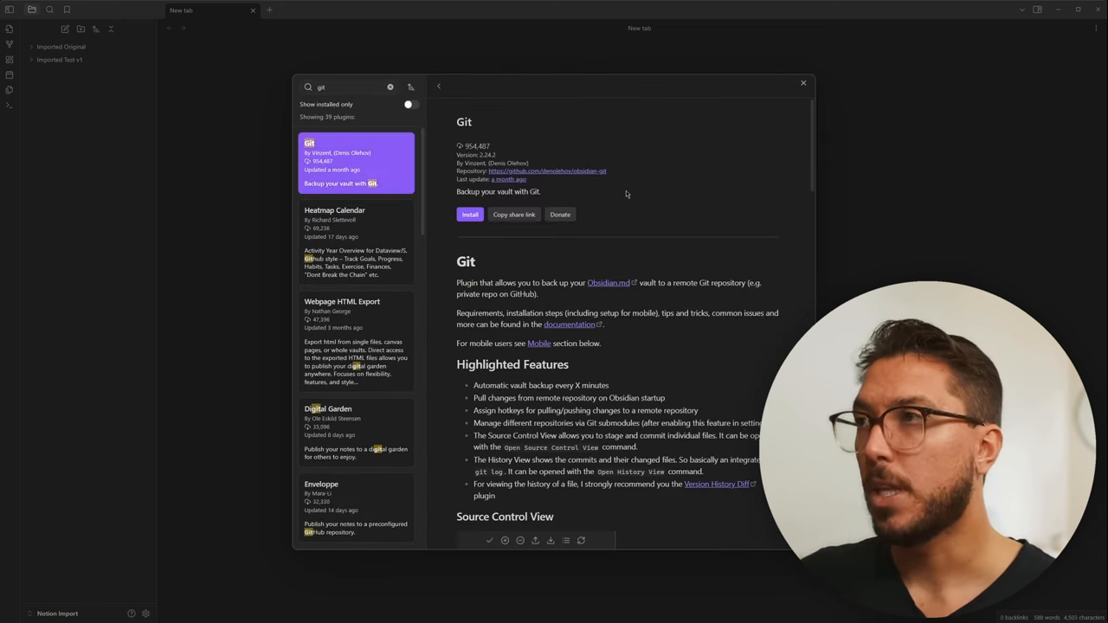
mouse_move(575, 258)
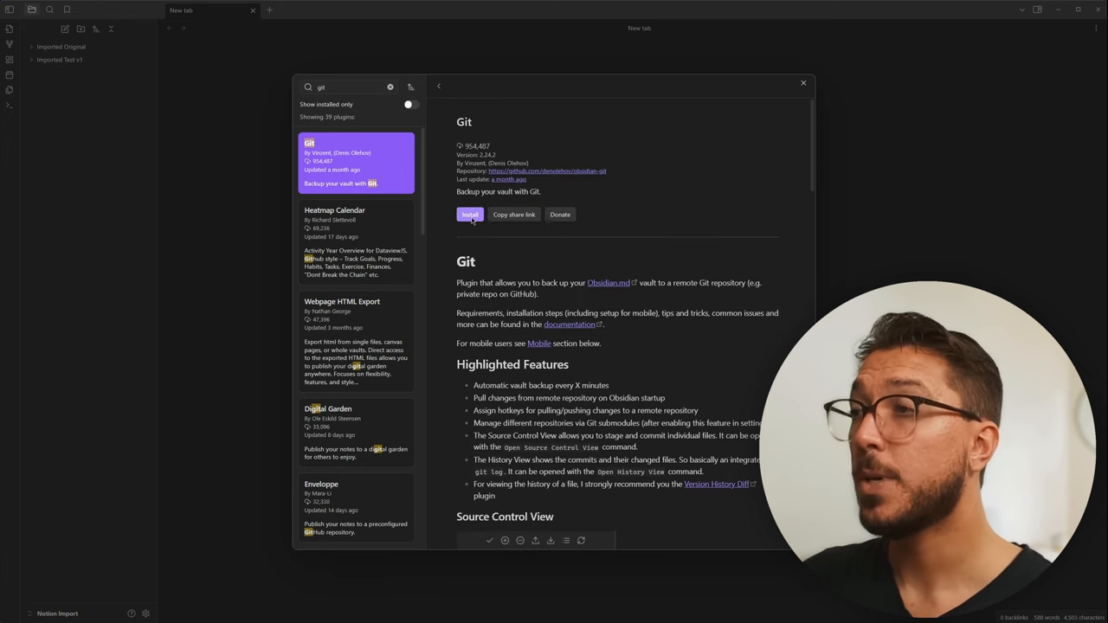
click(469, 215)
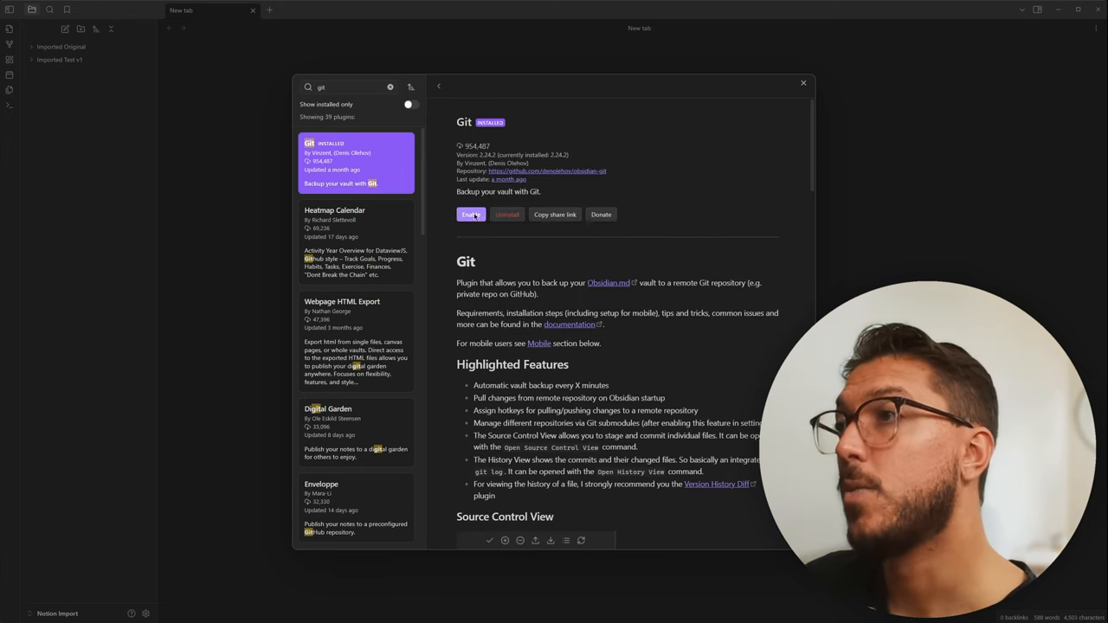
click(470, 214)
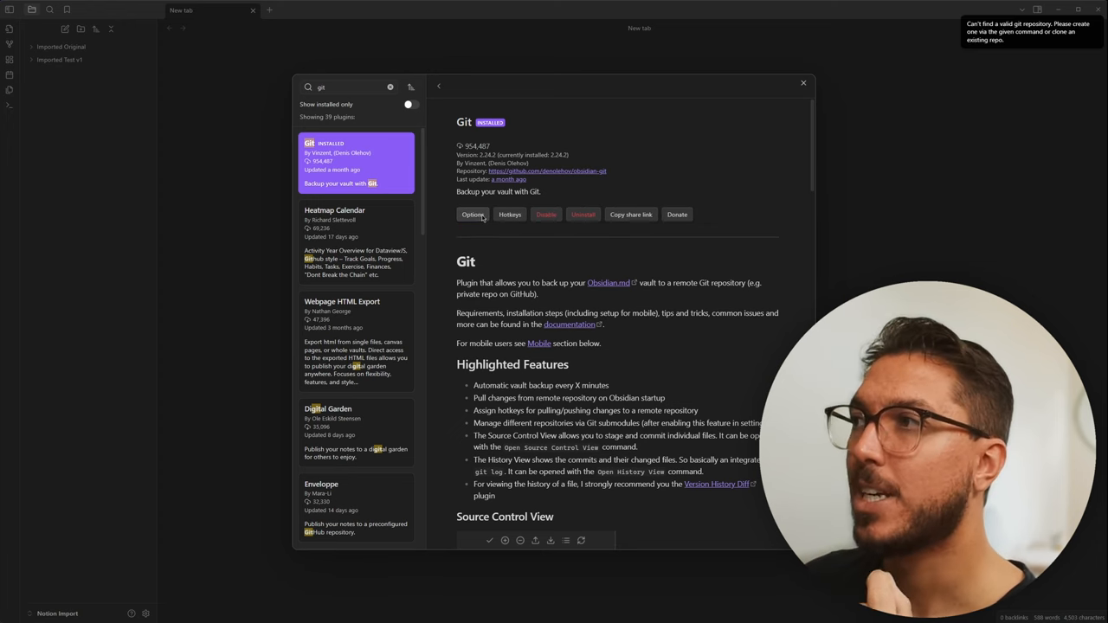
click(470, 214)
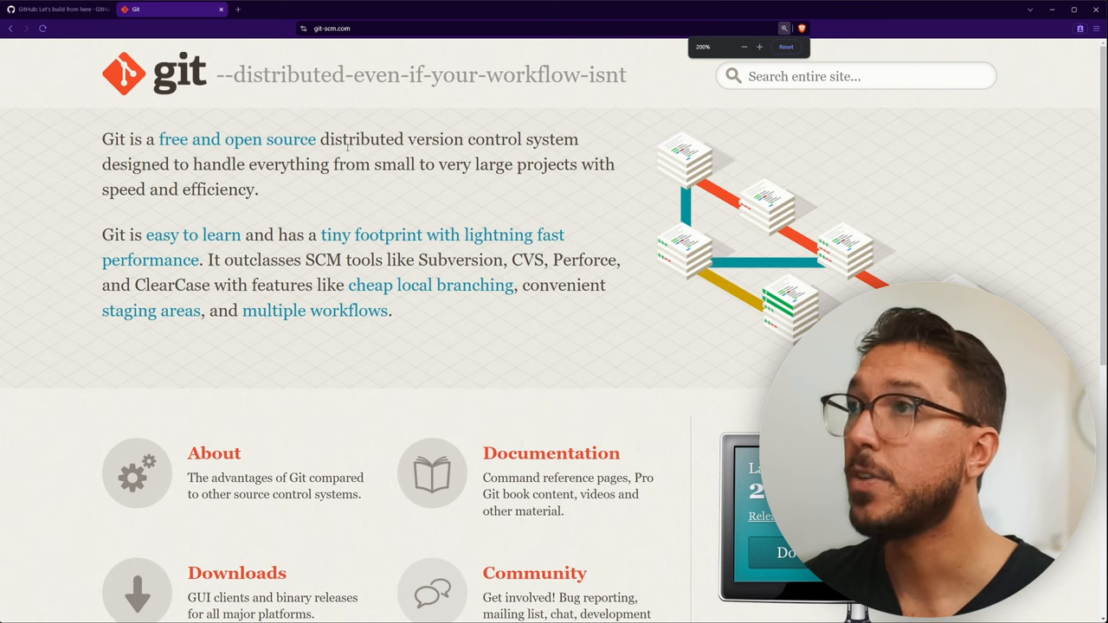
Step: Select text on the git-scm.com Git project home page
drag(344, 138, 533, 139)
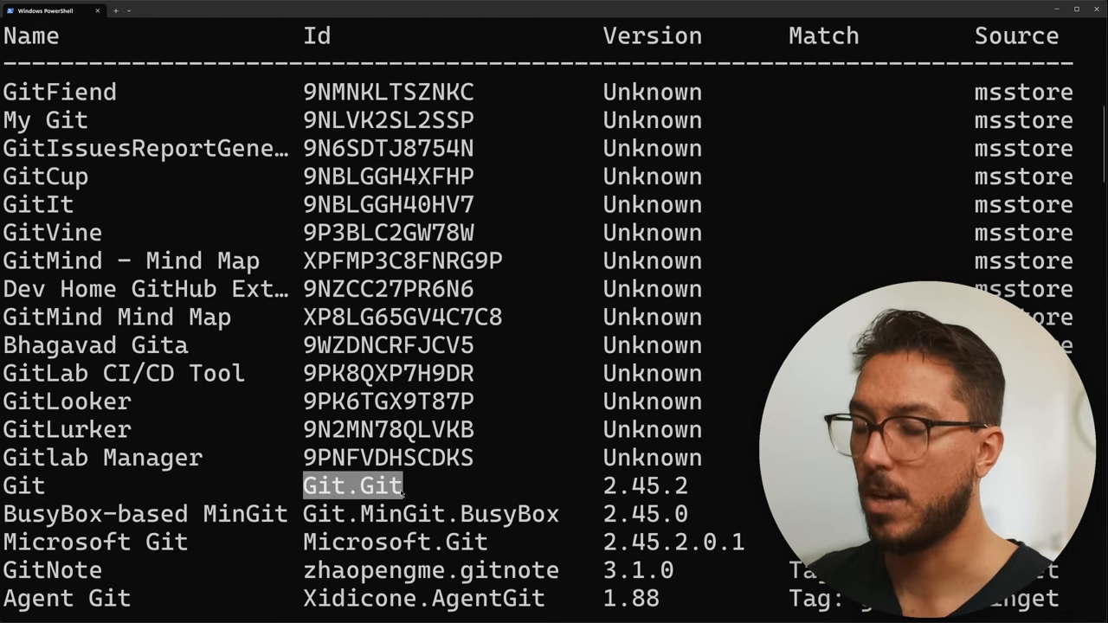
Step: Start entering a 'winget install' command in PowerShell after the Git package search
text(winget in)
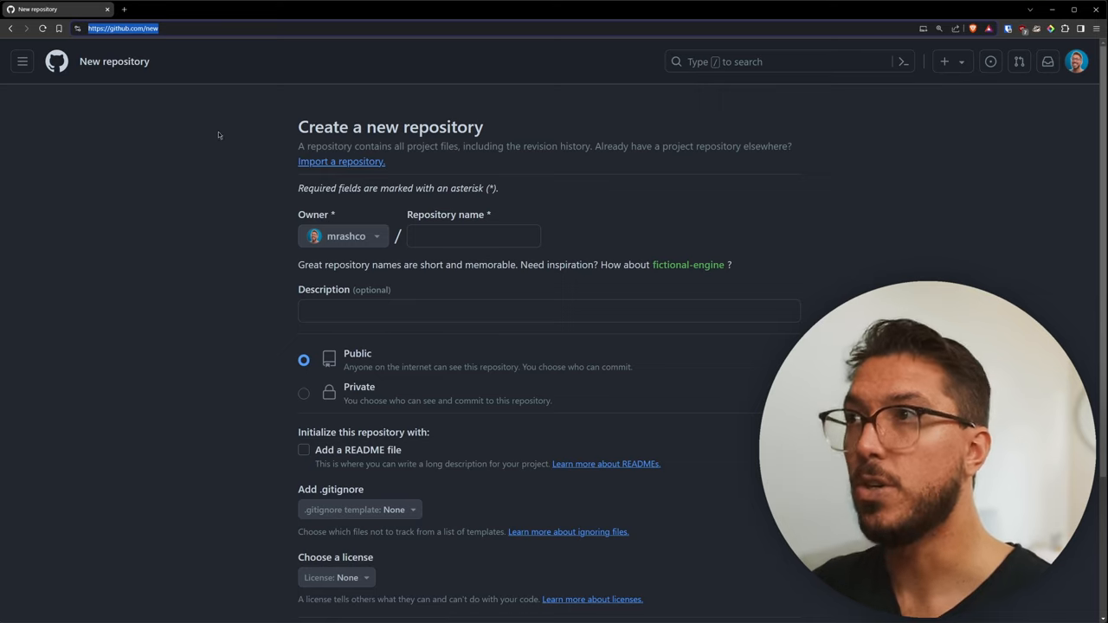
Step: Name the new GitHub repository notionimport and set its visibility to Private
double_click(443, 126)
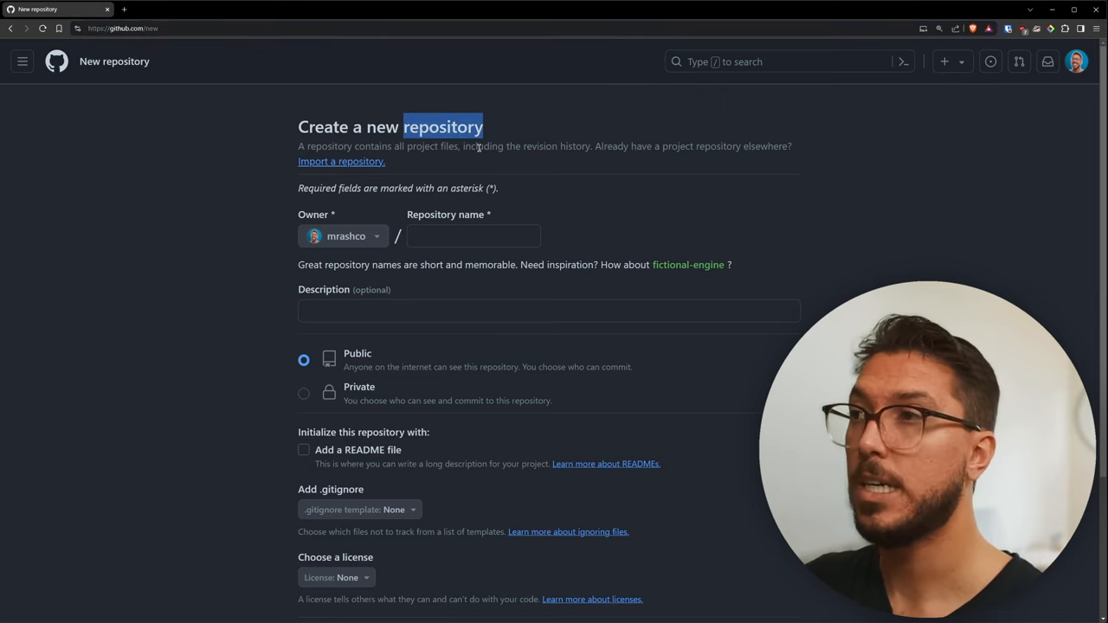
mouse_move(471, 166)
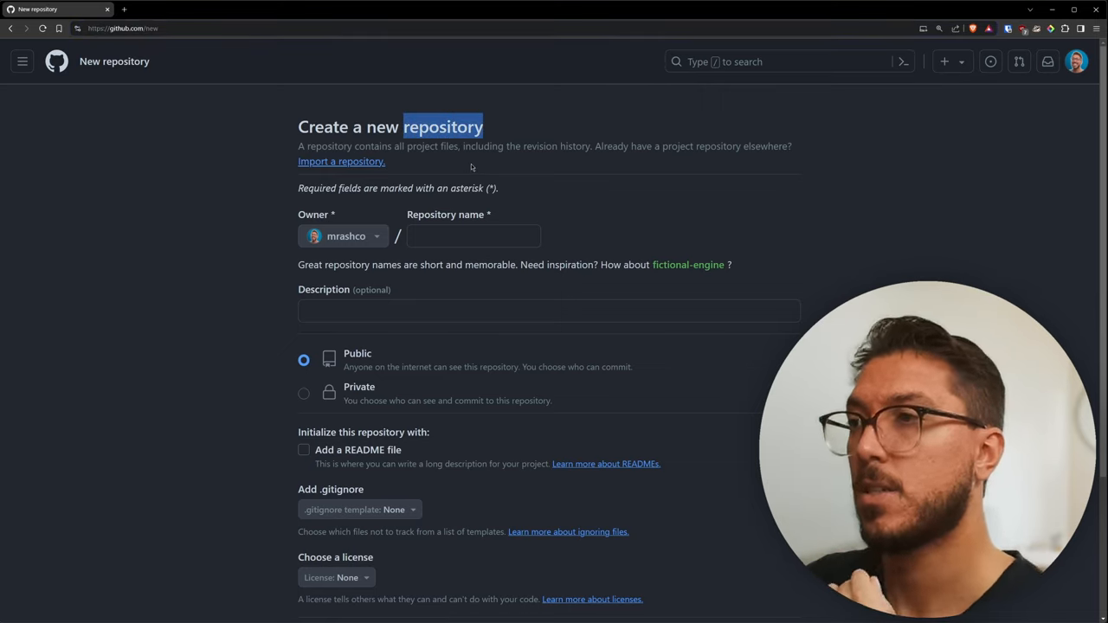
text(notionimport)
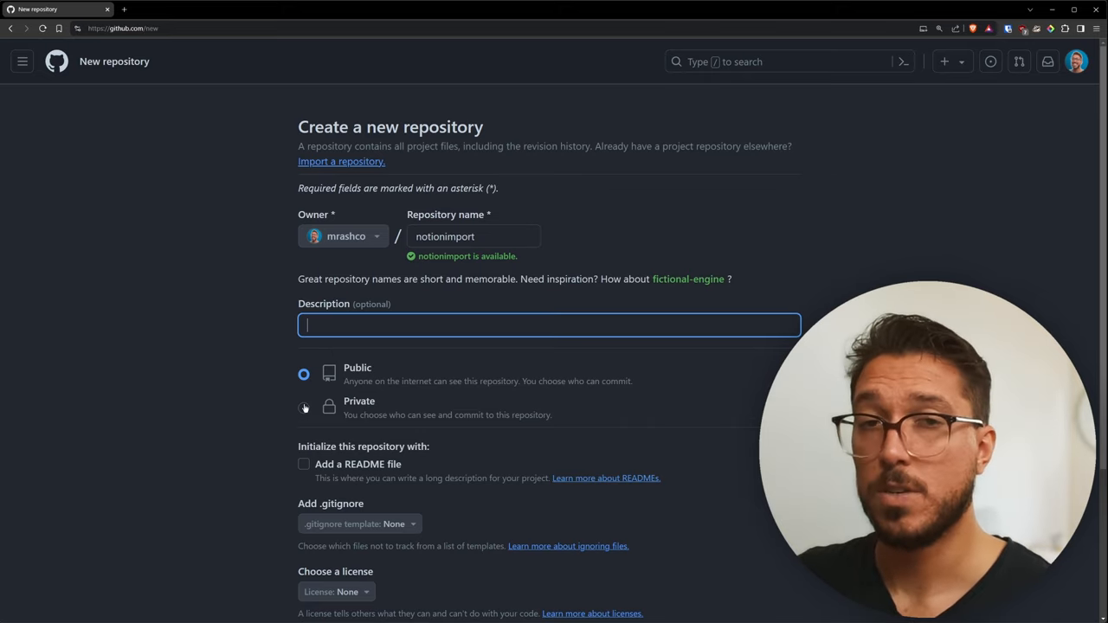
click(305, 409)
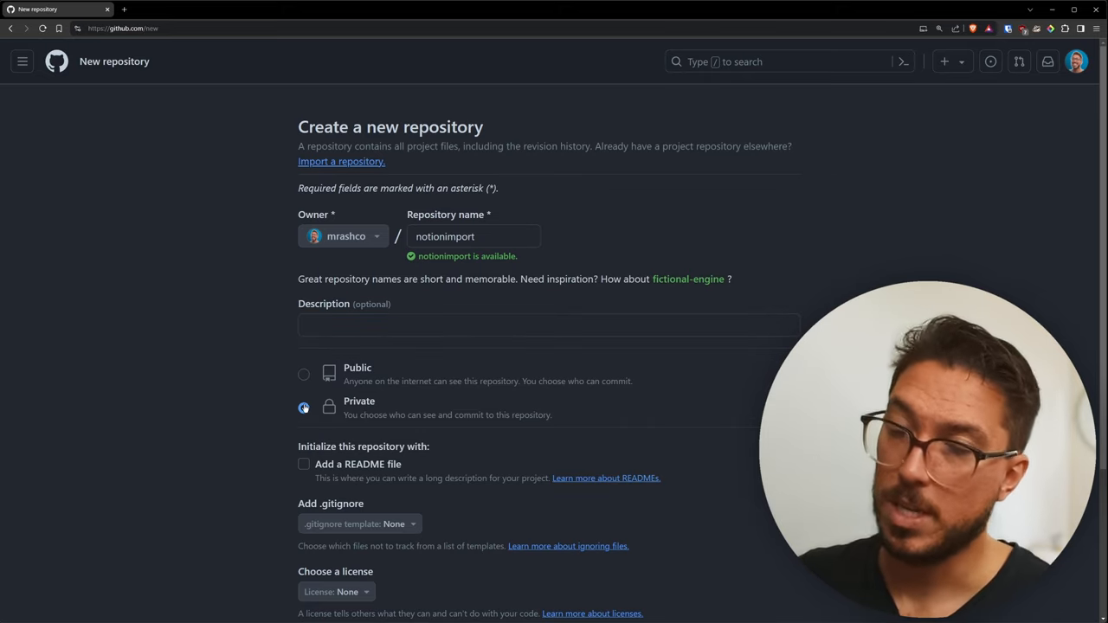
scroll(down, 3)
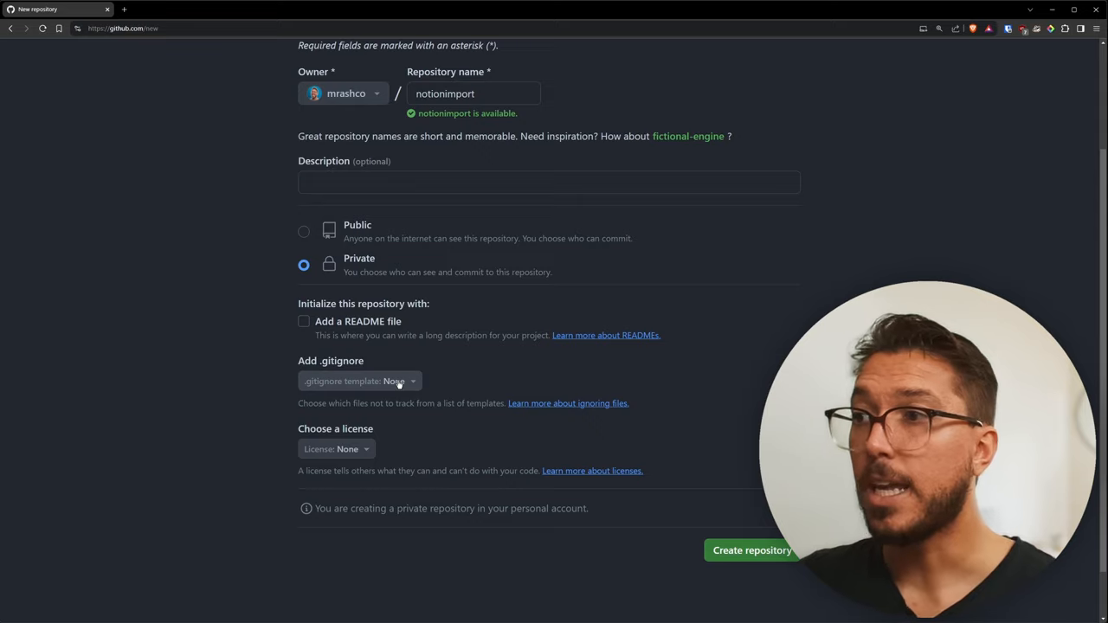
mouse_move(326, 371)
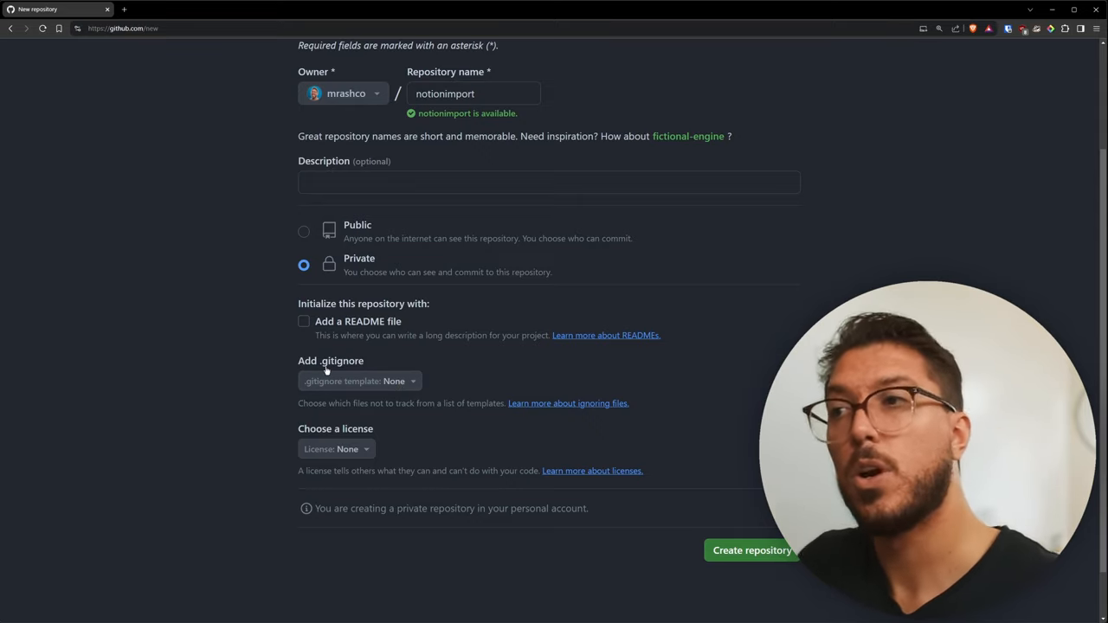
mouse_move(751, 557)
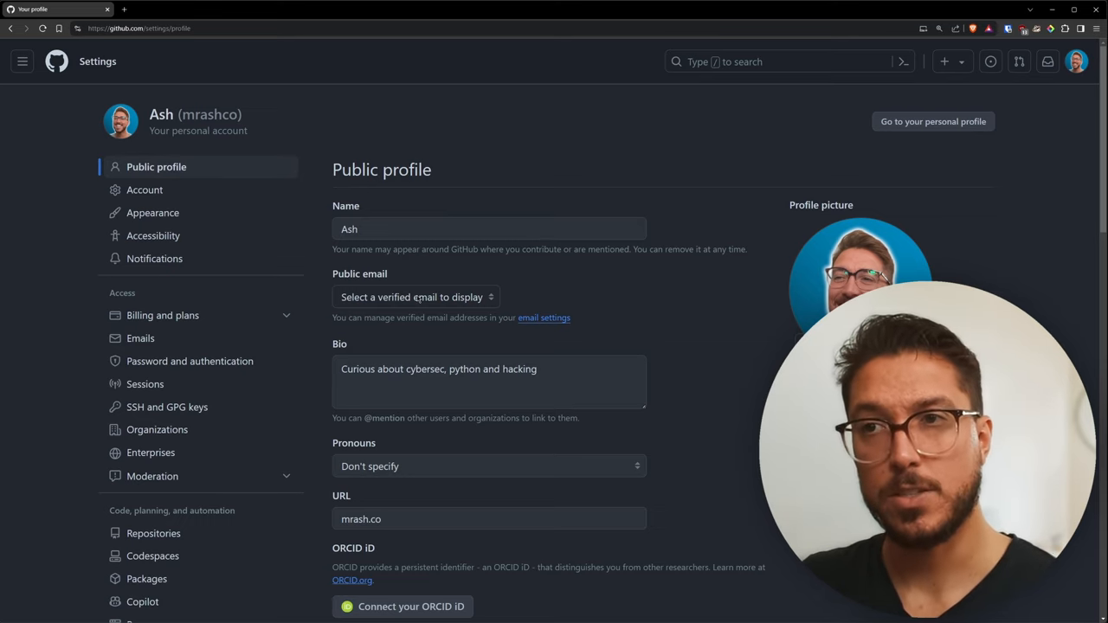
mouse_move(635, 159)
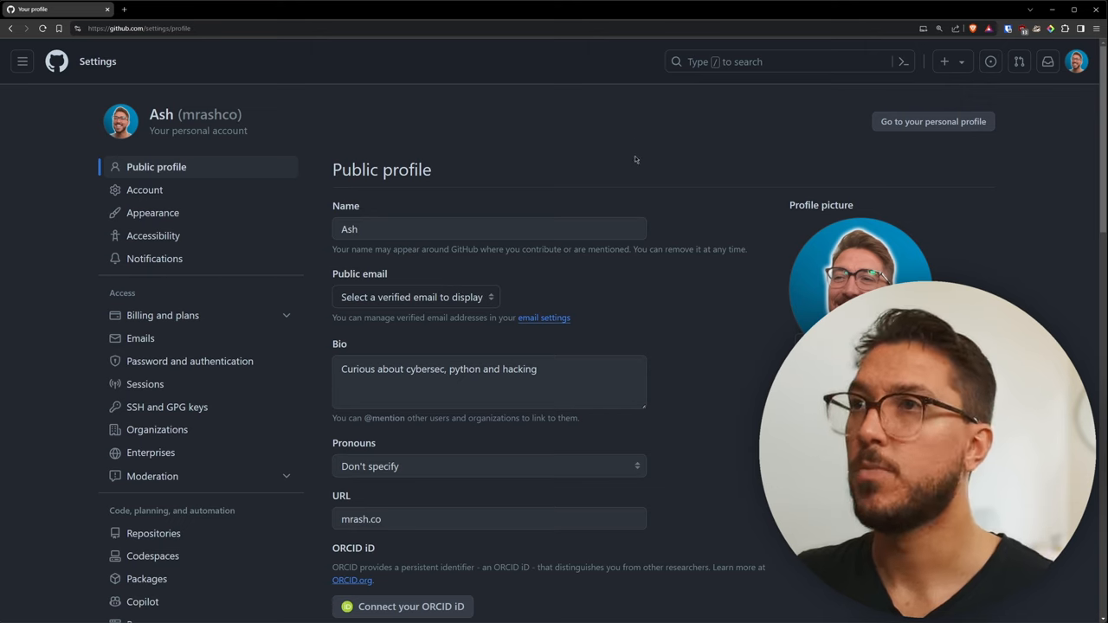
Step: Navigate to Developer settings > Personal access tokens > Fine-grained tokens
scroll(down, 3)
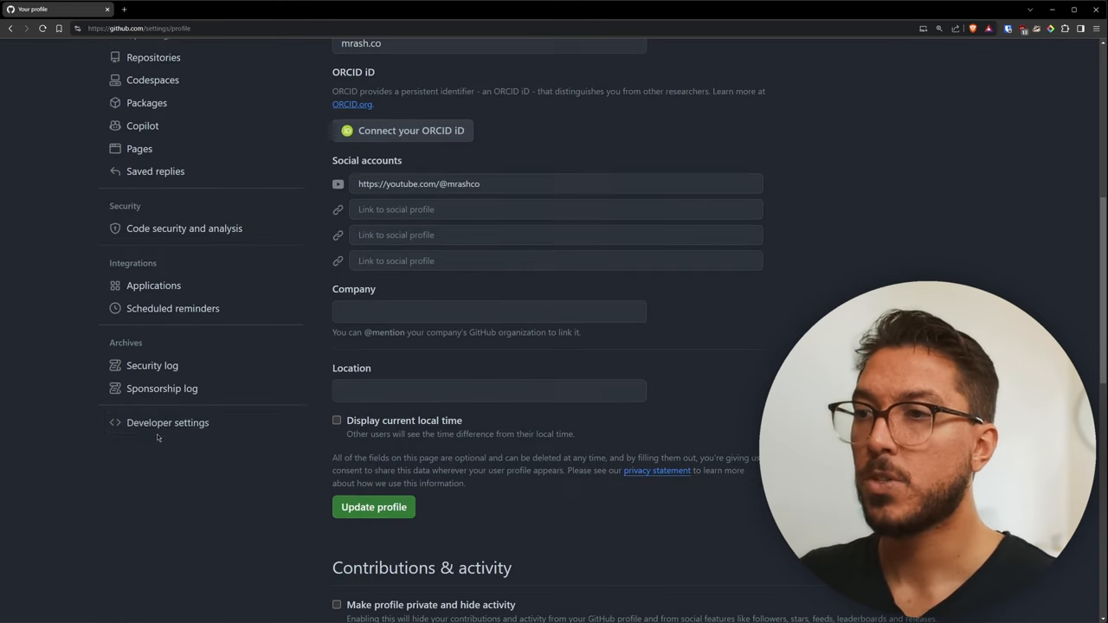
click(166, 423)
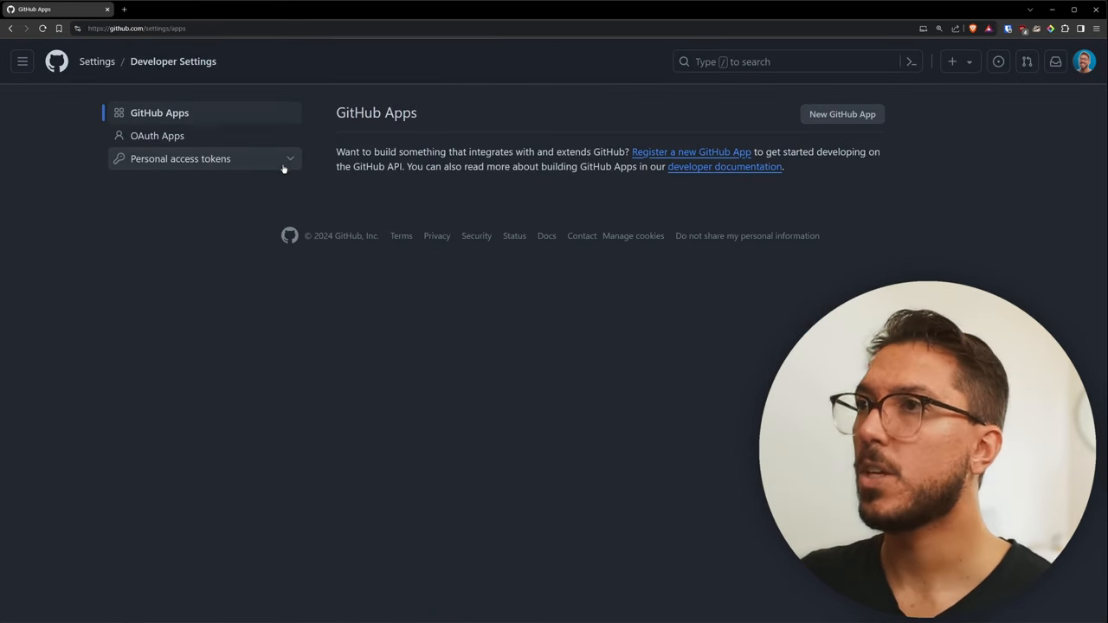
click(180, 159)
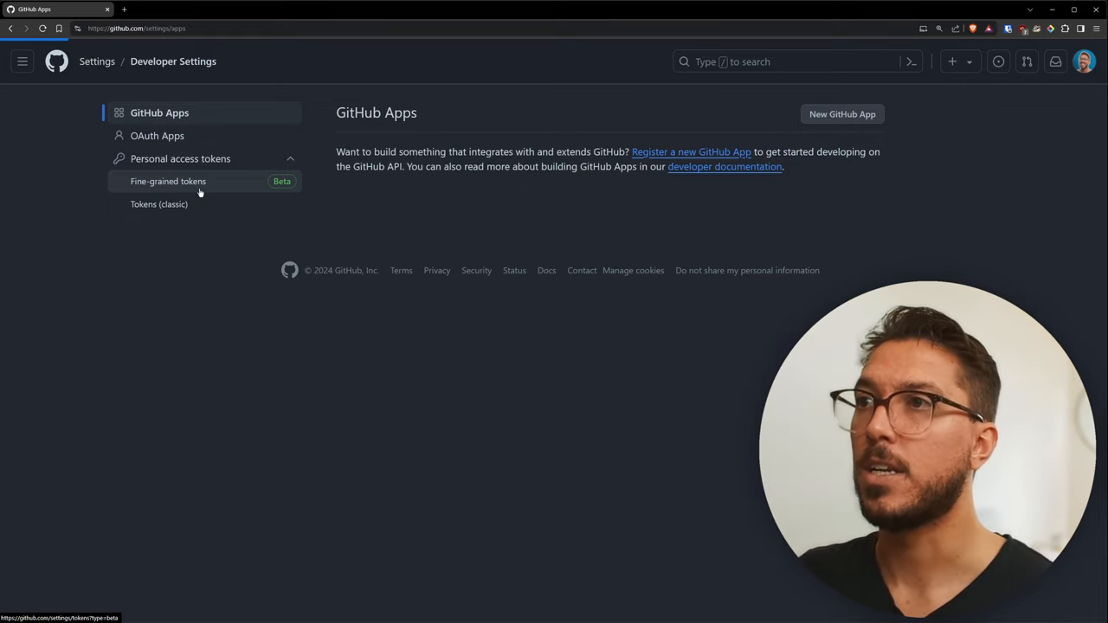
click(168, 182)
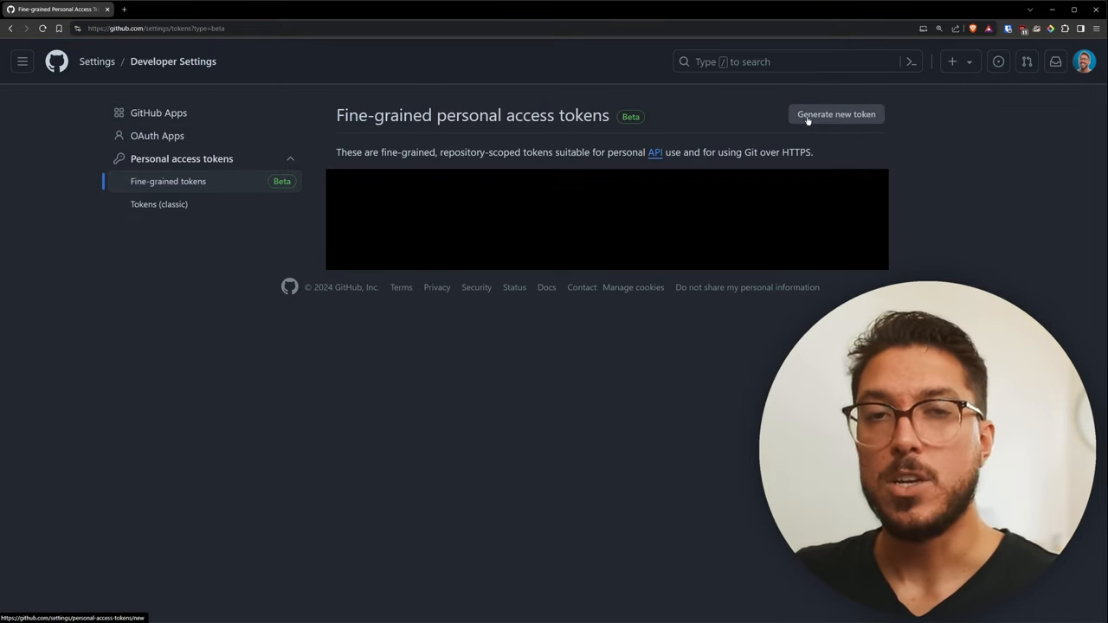
mouse_move(837, 125)
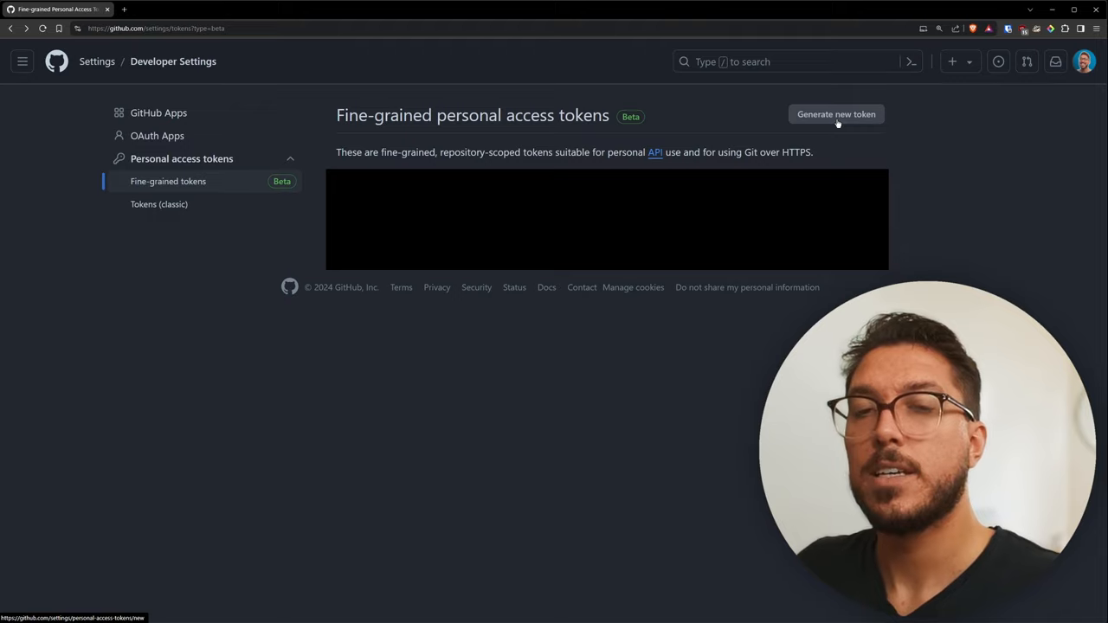